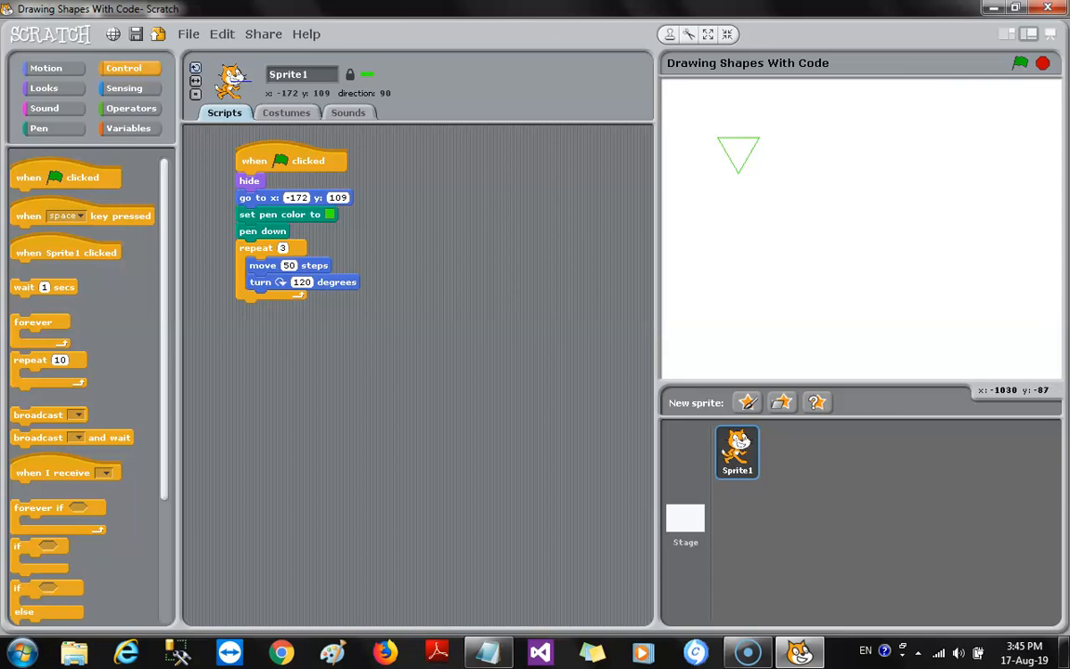
pyautogui.moveTo(454, 105)
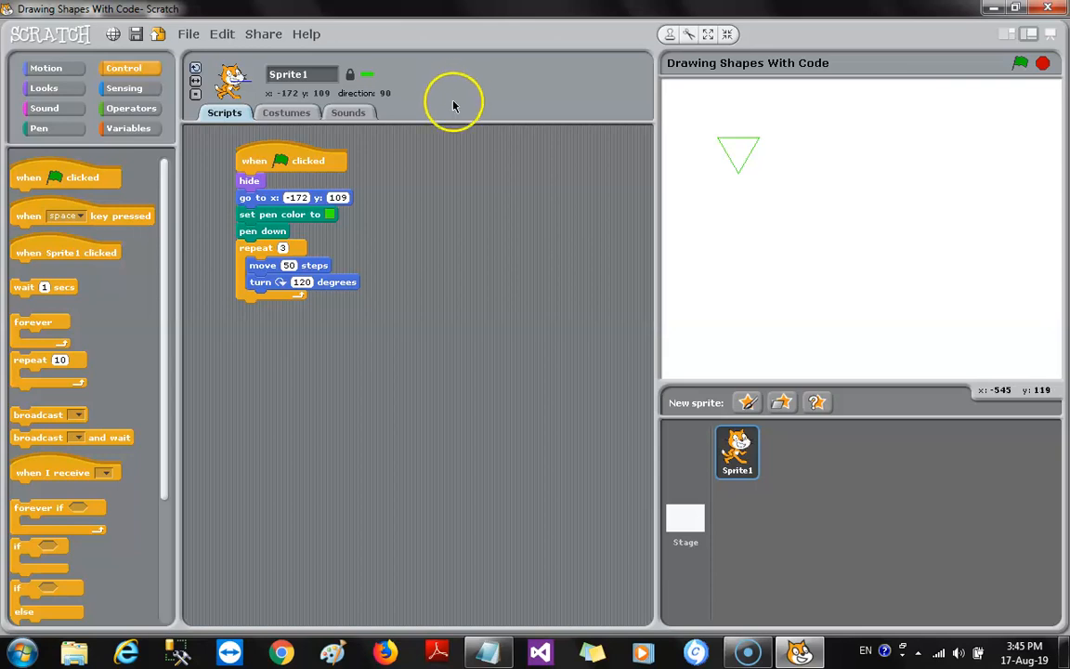
pyautogui.moveTo(265, 167)
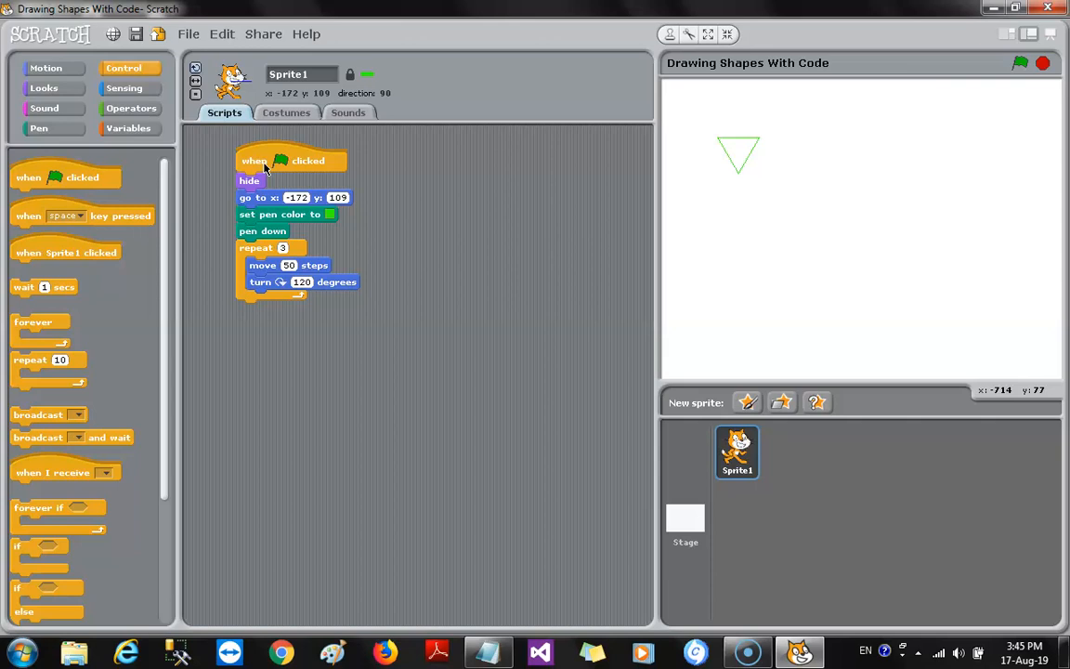
pyautogui.moveTo(268, 168)
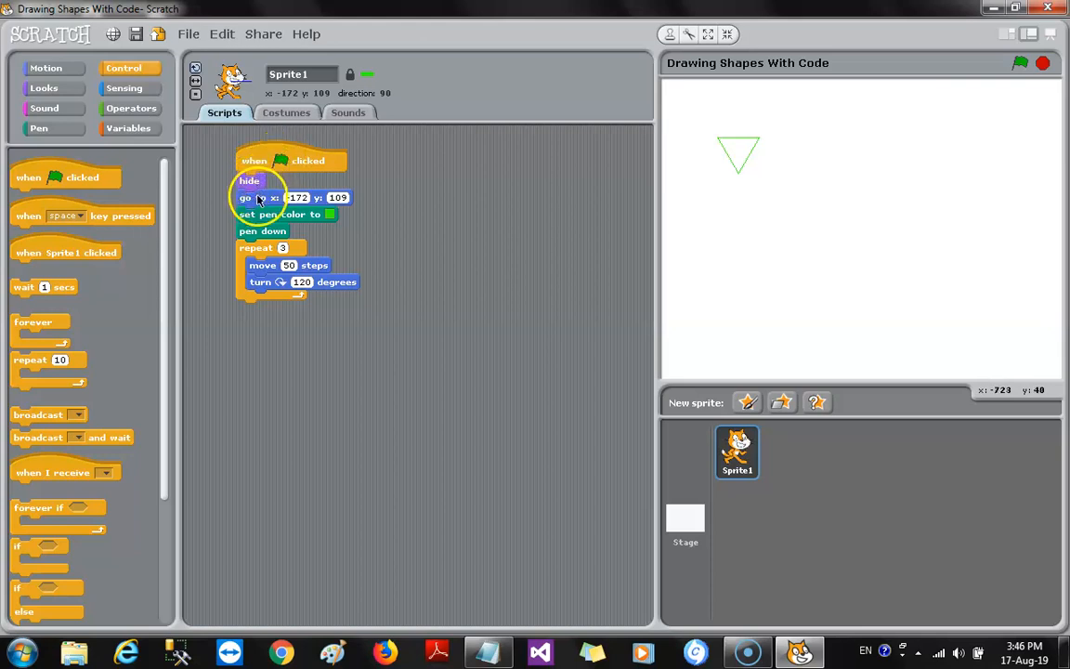
pyautogui.moveTo(258, 249)
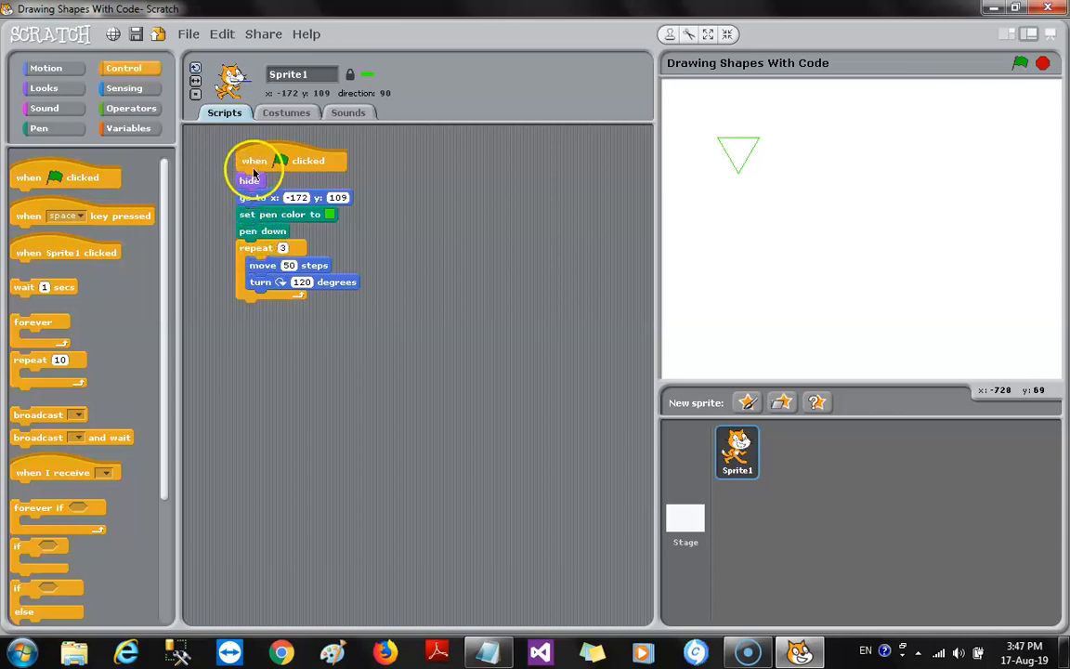
pyautogui.moveTo(263, 307)
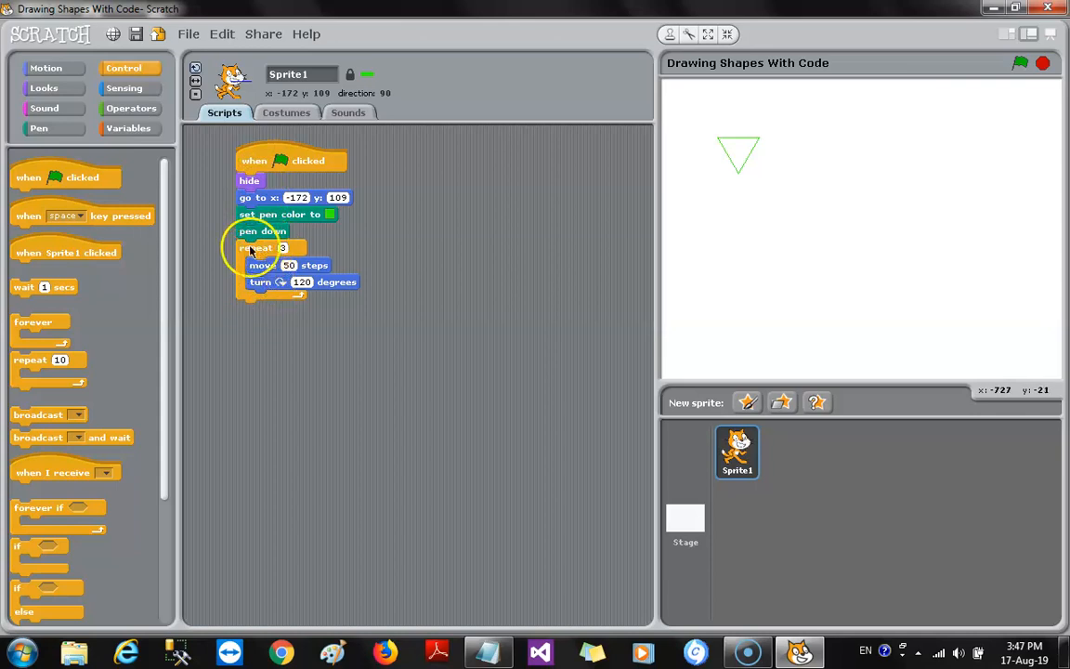
# Step: Detach and reattach the repeat loop, then pick bat1-a from Animals for a new sprite
pyautogui.moveTo(262, 248); pyautogui.dragTo(285, 281)
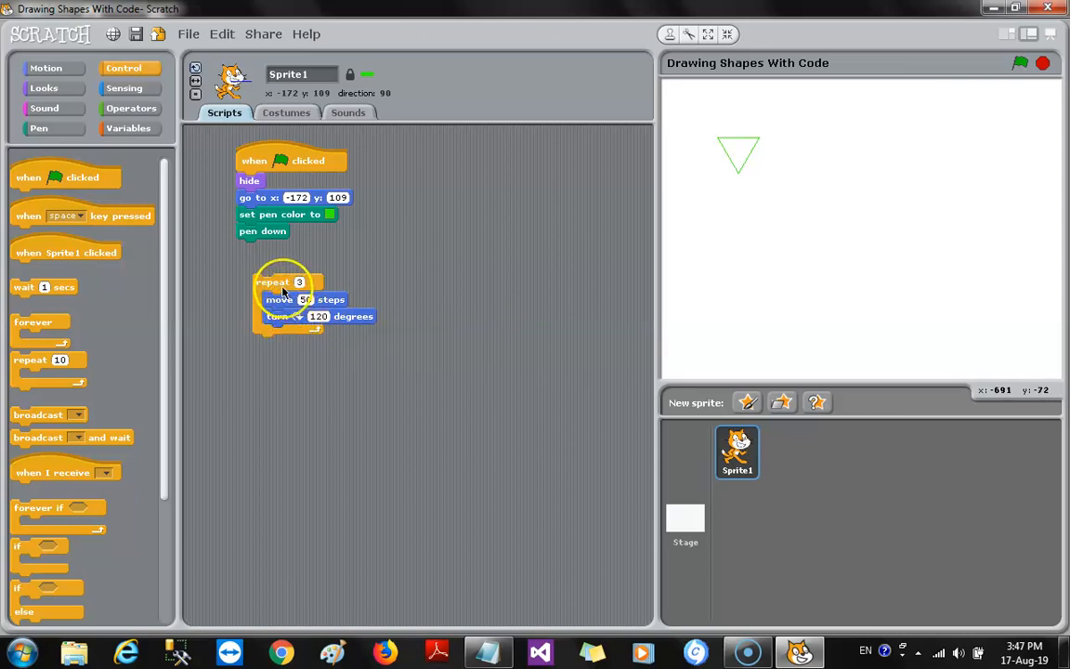
pyautogui.moveTo(286, 283); pyautogui.dragTo(270, 262)
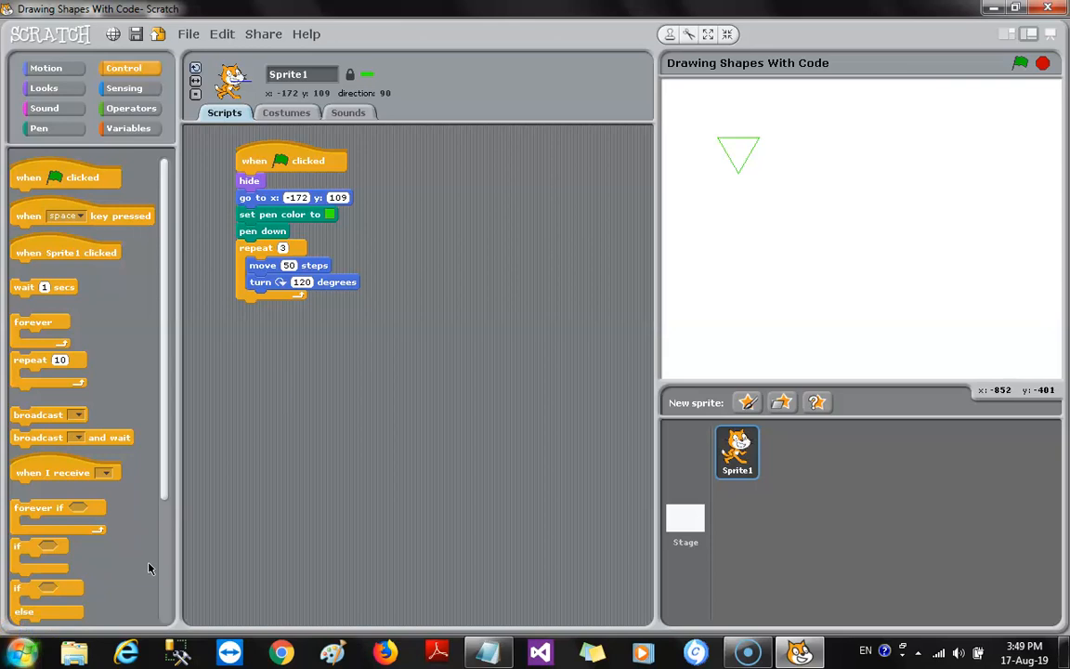
pyautogui.moveTo(161, 419)
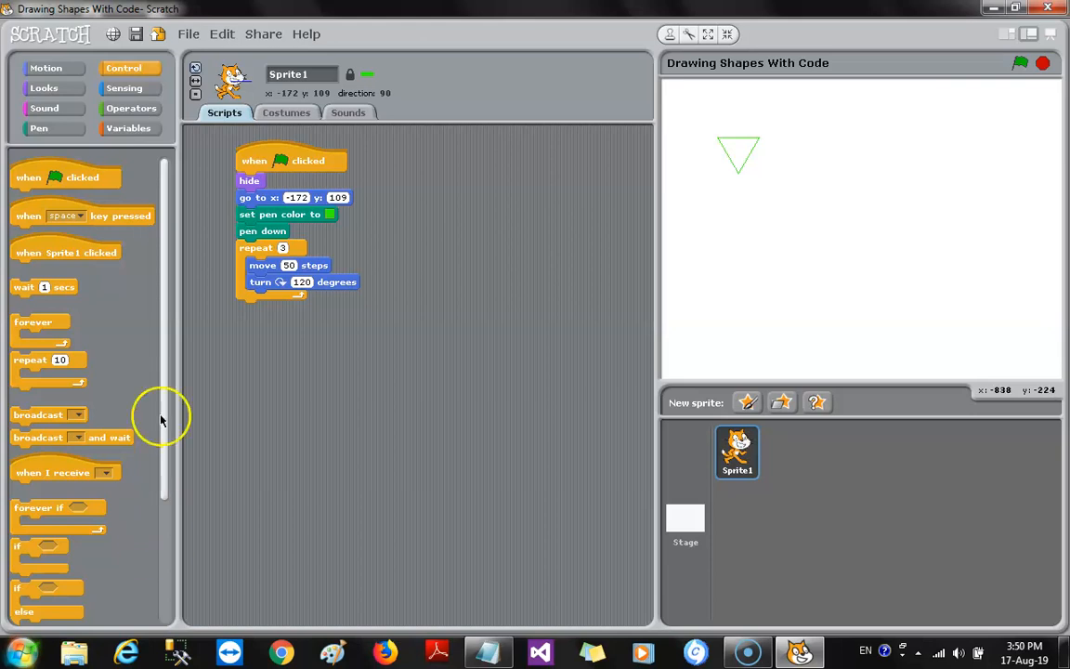
pyautogui.moveTo(237, 263)
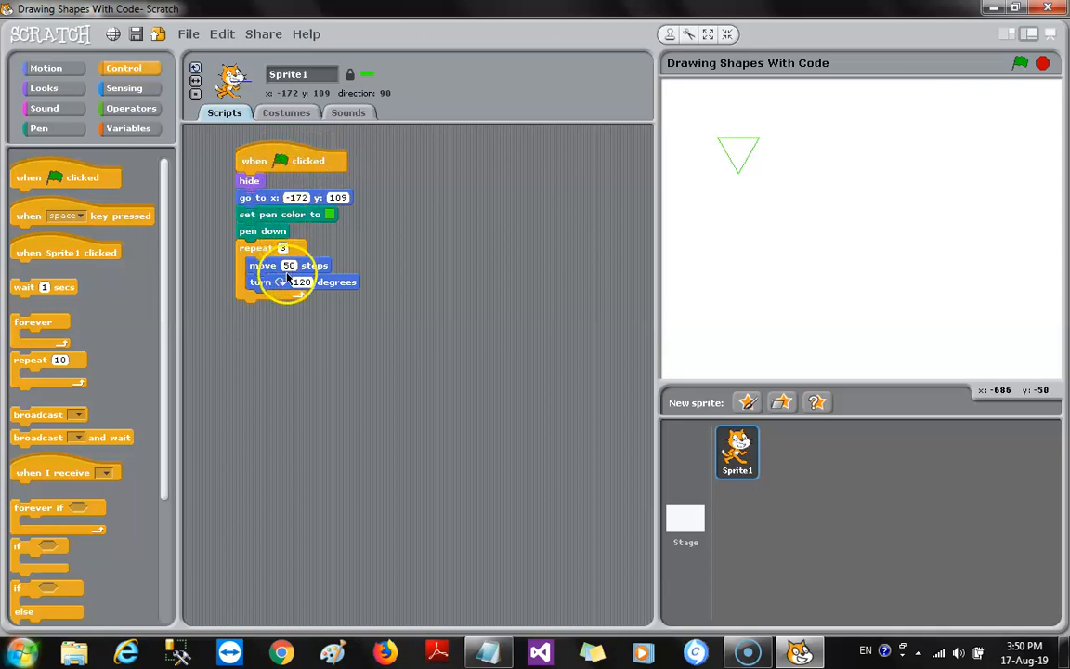
pyautogui.moveTo(278, 306)
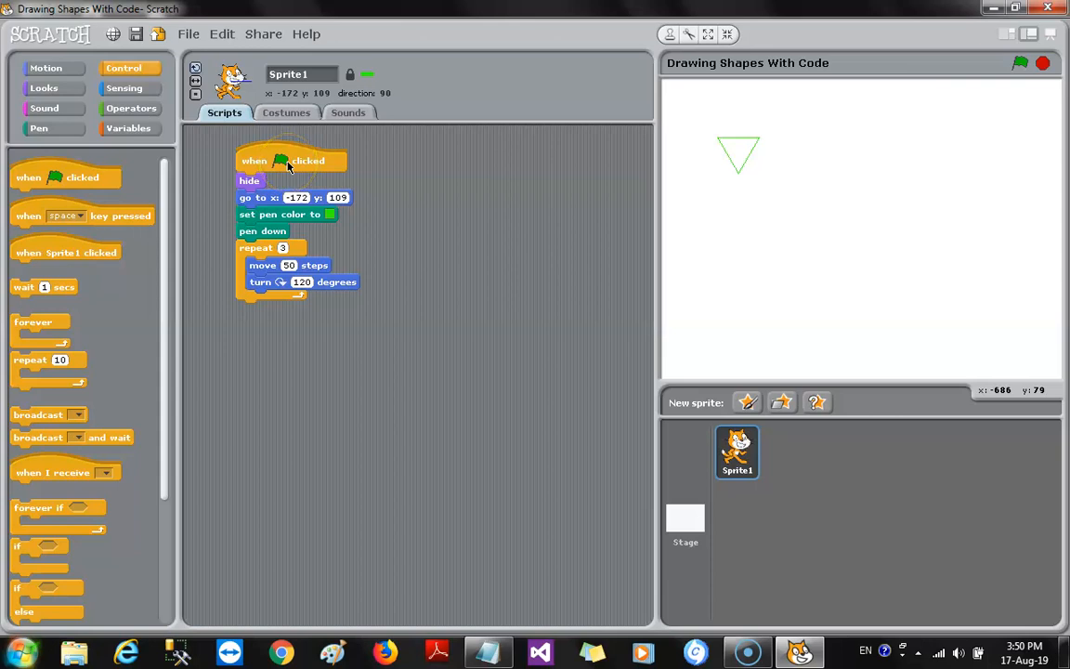
pyautogui.moveTo(385, 198)
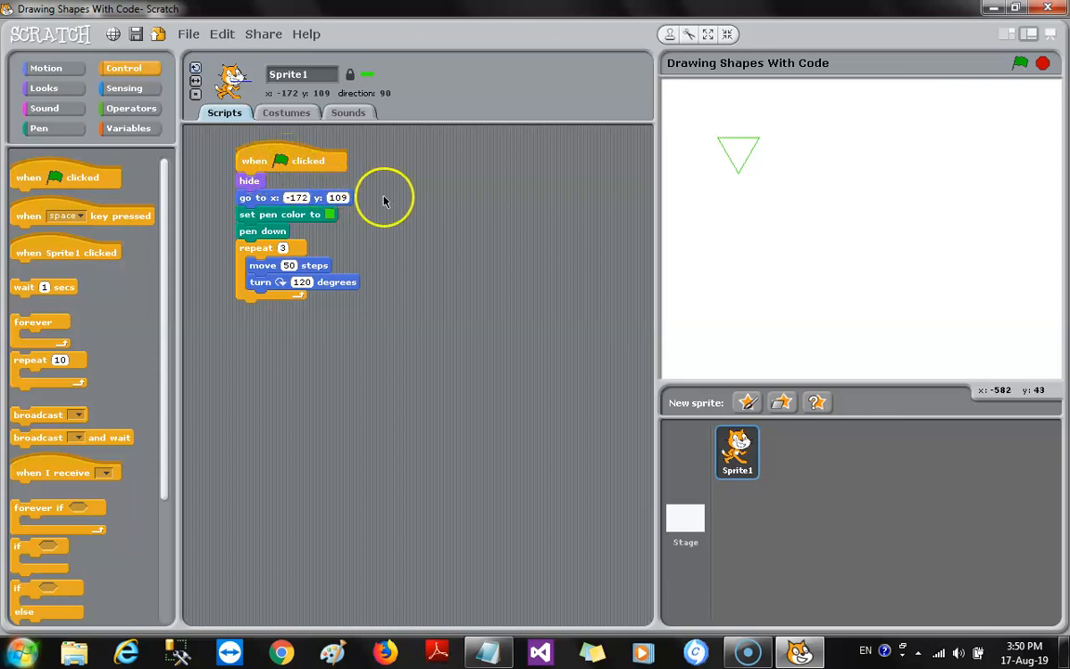
pyautogui.moveTo(791, 495)
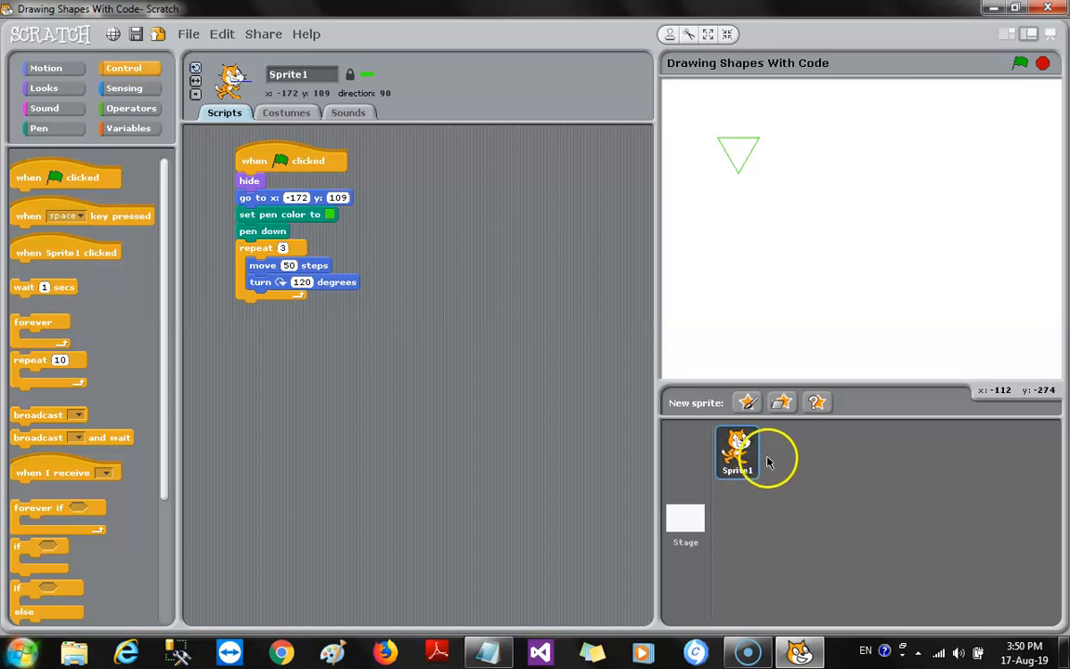
pyautogui.moveTo(765, 465)
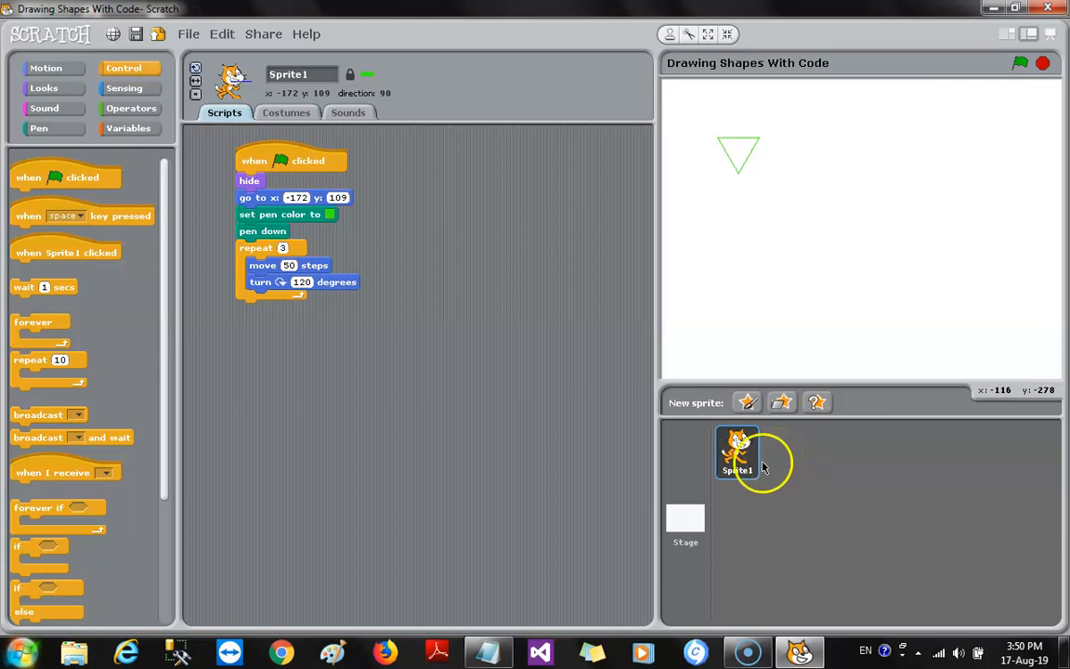
pyautogui.moveTo(622, 411)
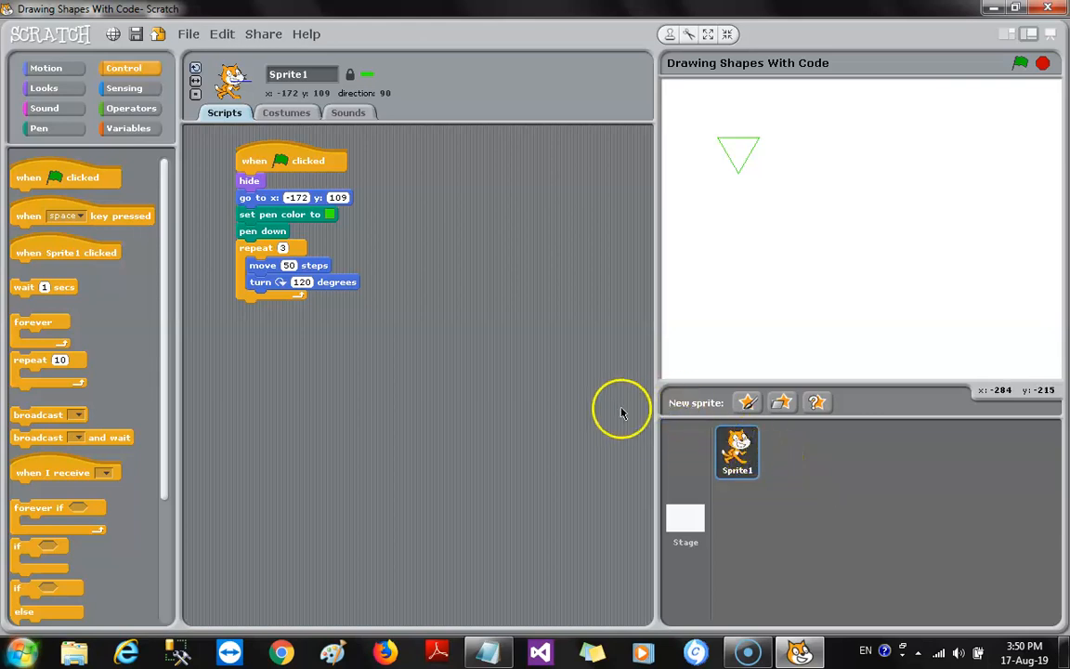
pyautogui.moveTo(721, 407)
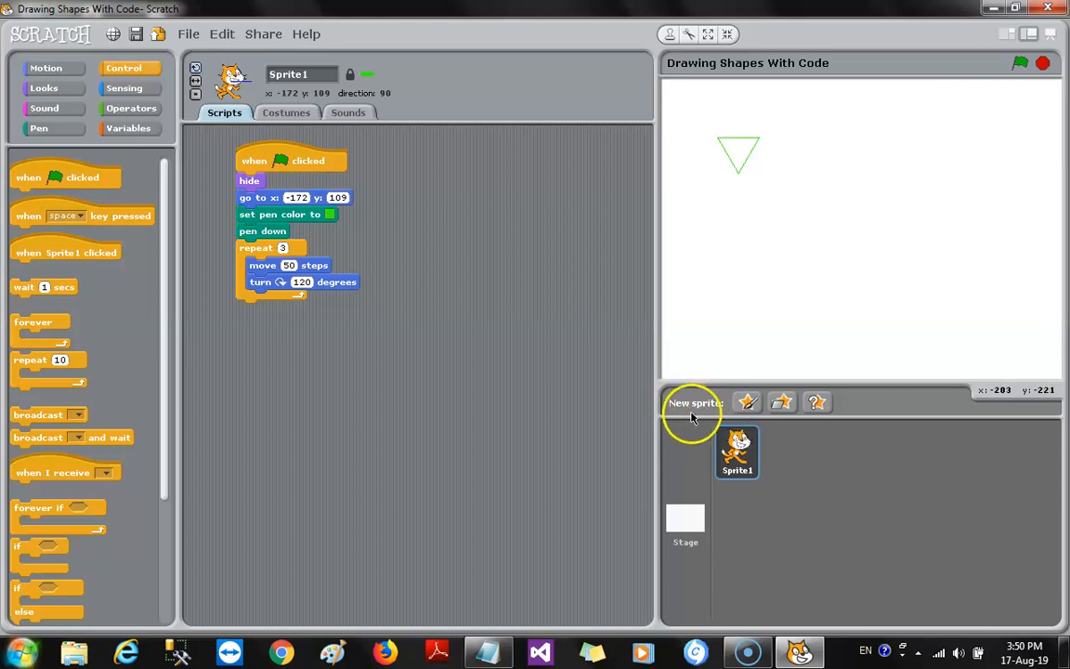
pyautogui.moveTo(703, 422)
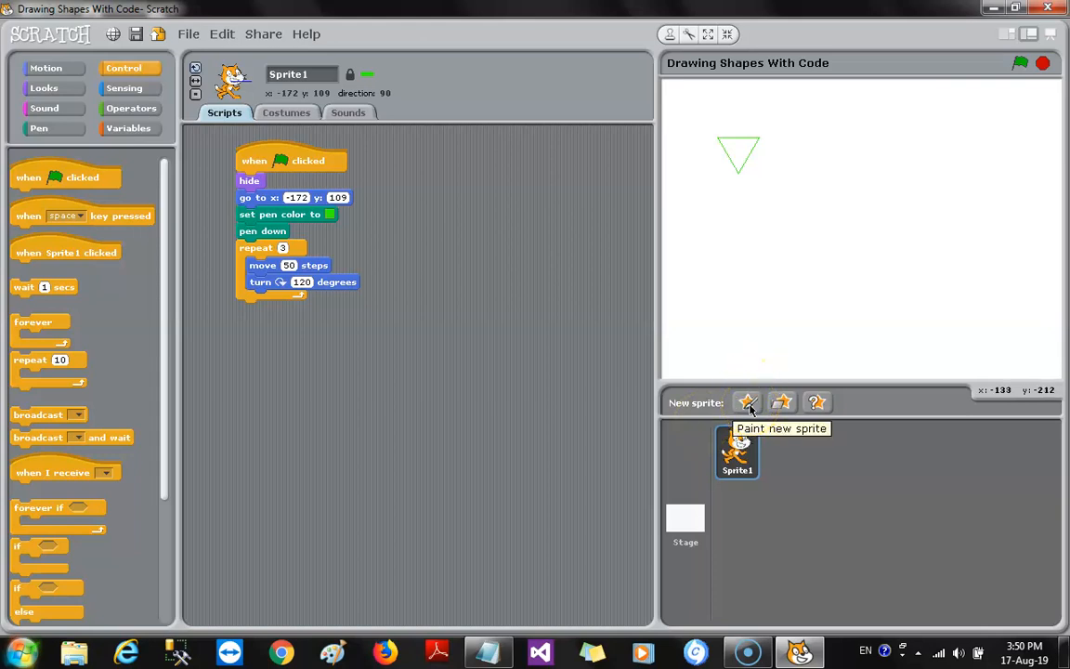
pyautogui.moveTo(781, 402)
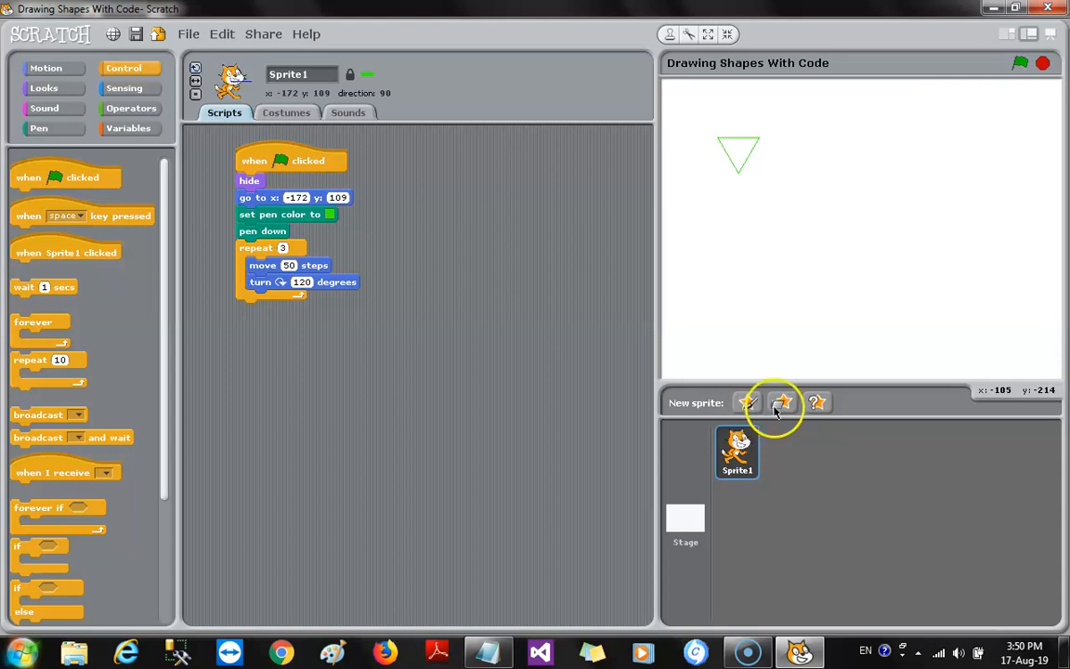
pyautogui.moveTo(782, 402)
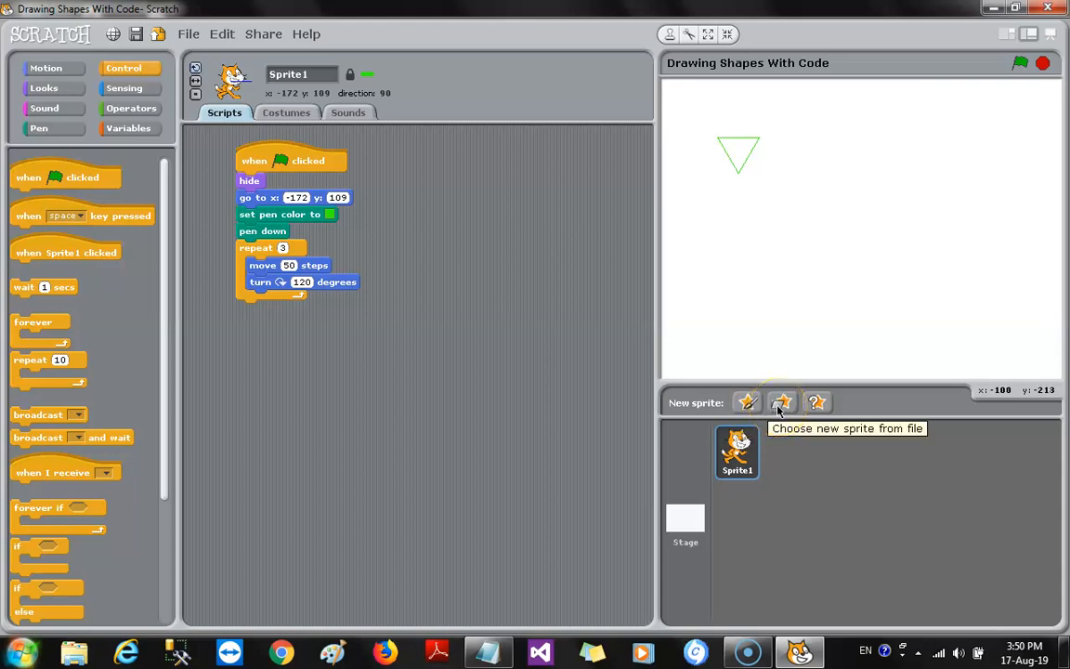
pyautogui.moveTo(816, 401)
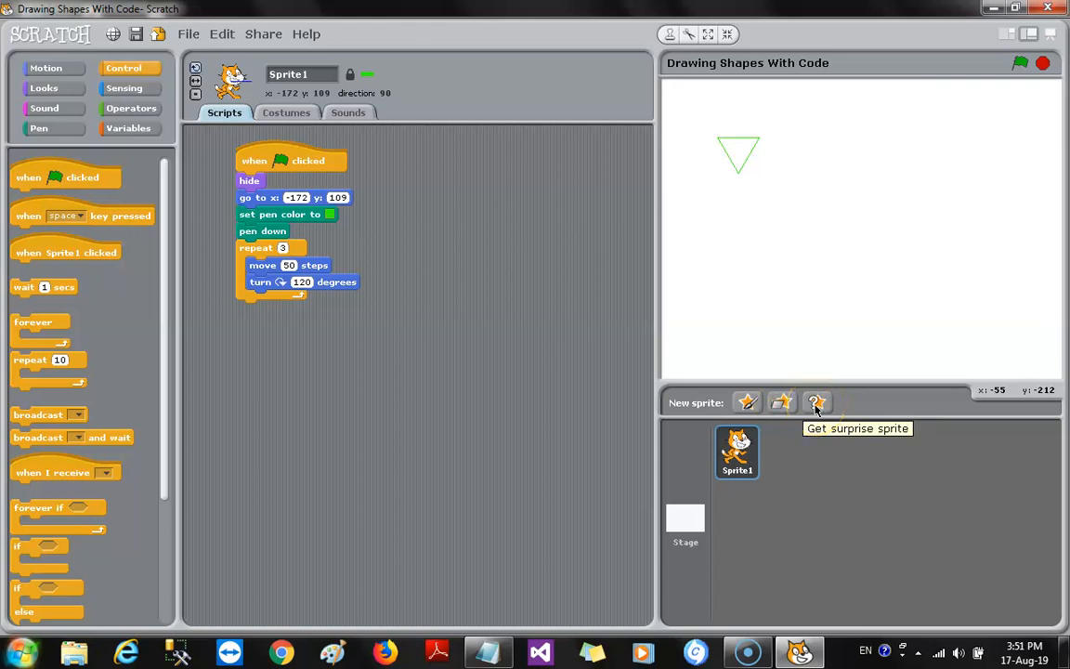
pyautogui.moveTo(781, 402)
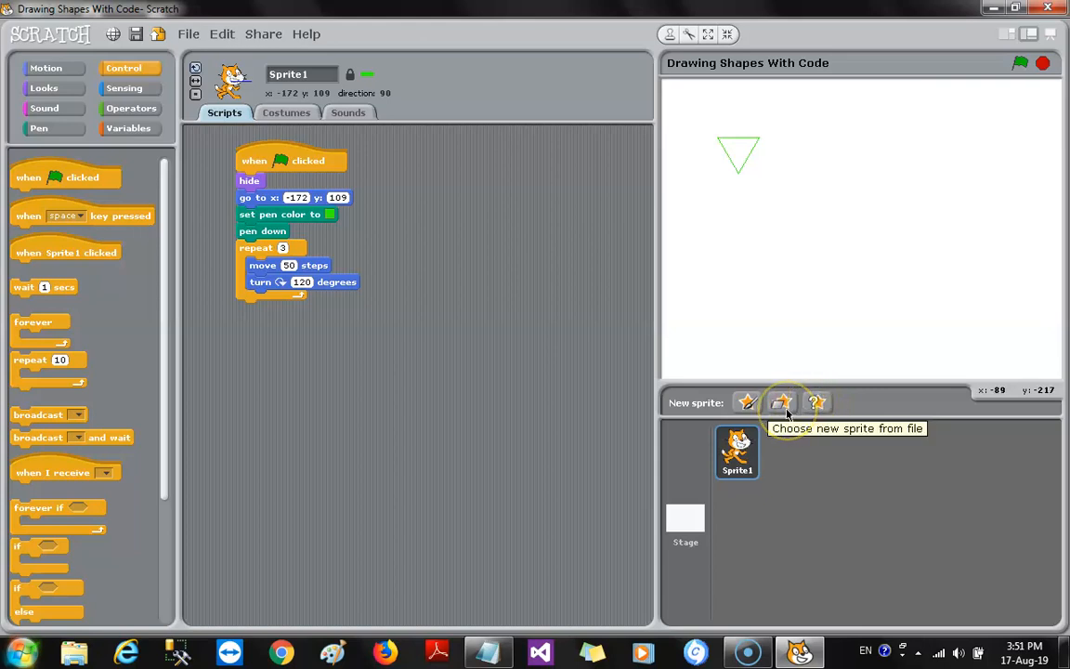
pyautogui.click(781, 401)
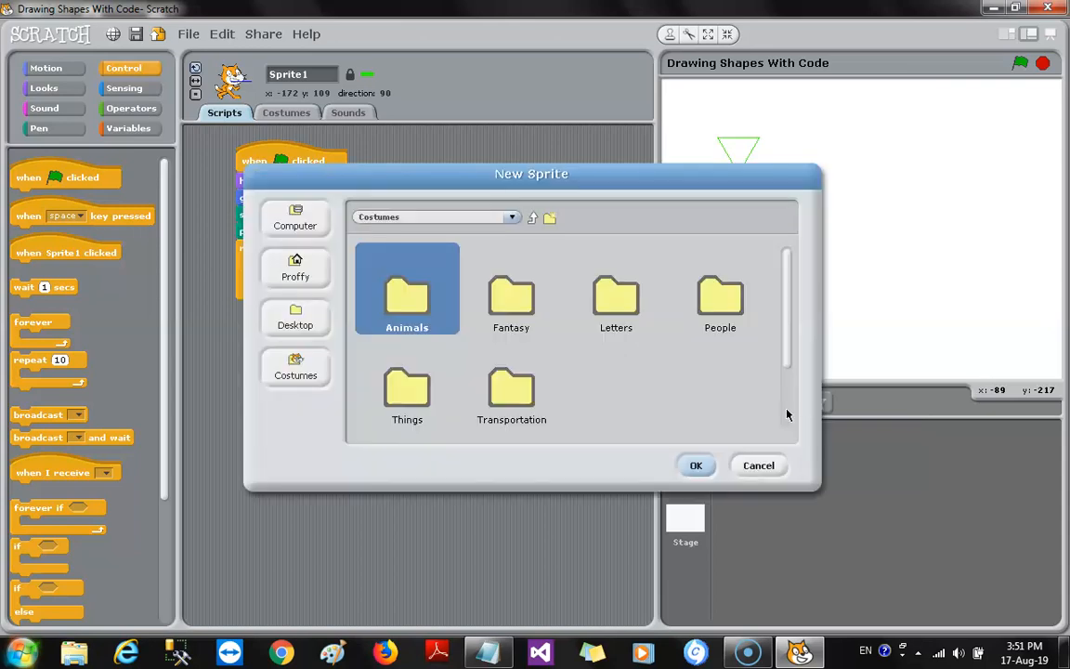
pyautogui.moveTo(372, 339)
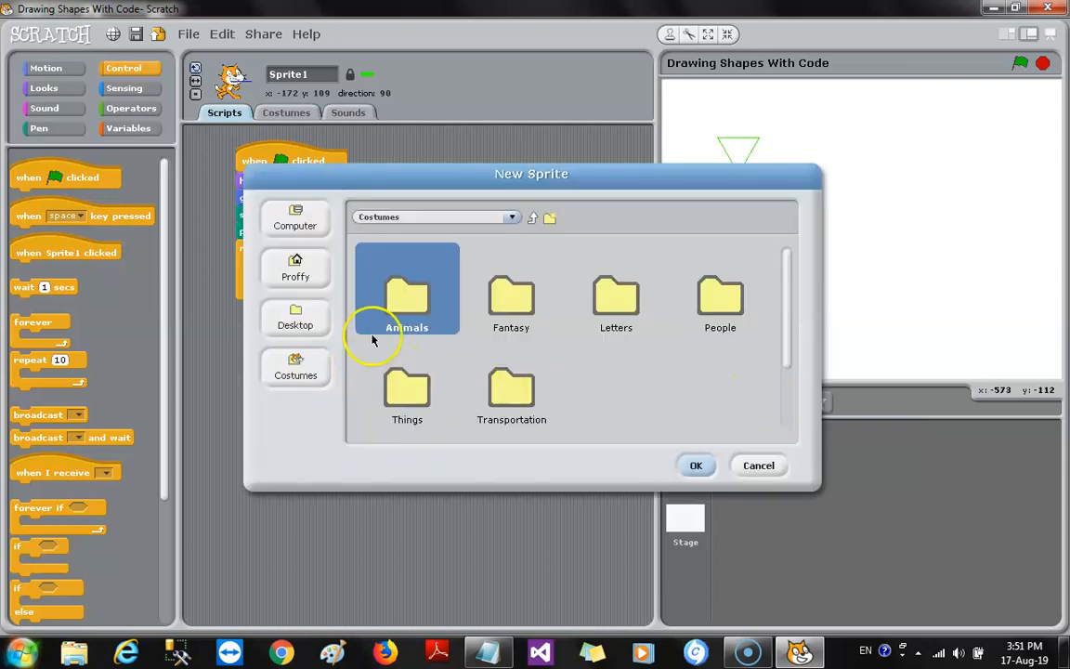
pyautogui.moveTo(411, 307)
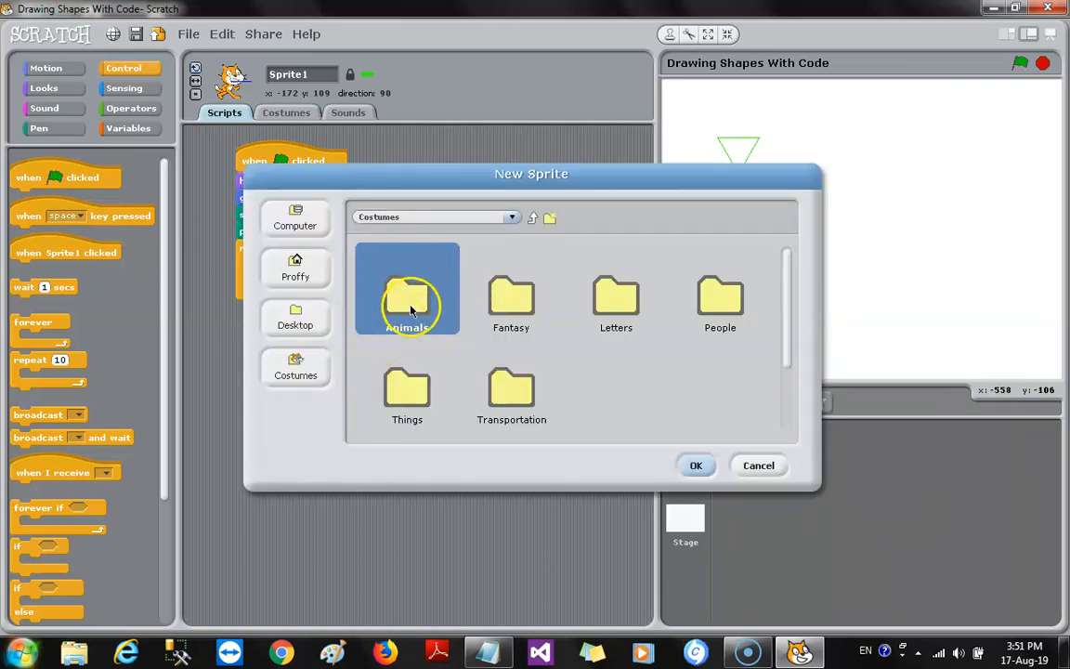
pyautogui.moveTo(446, 351)
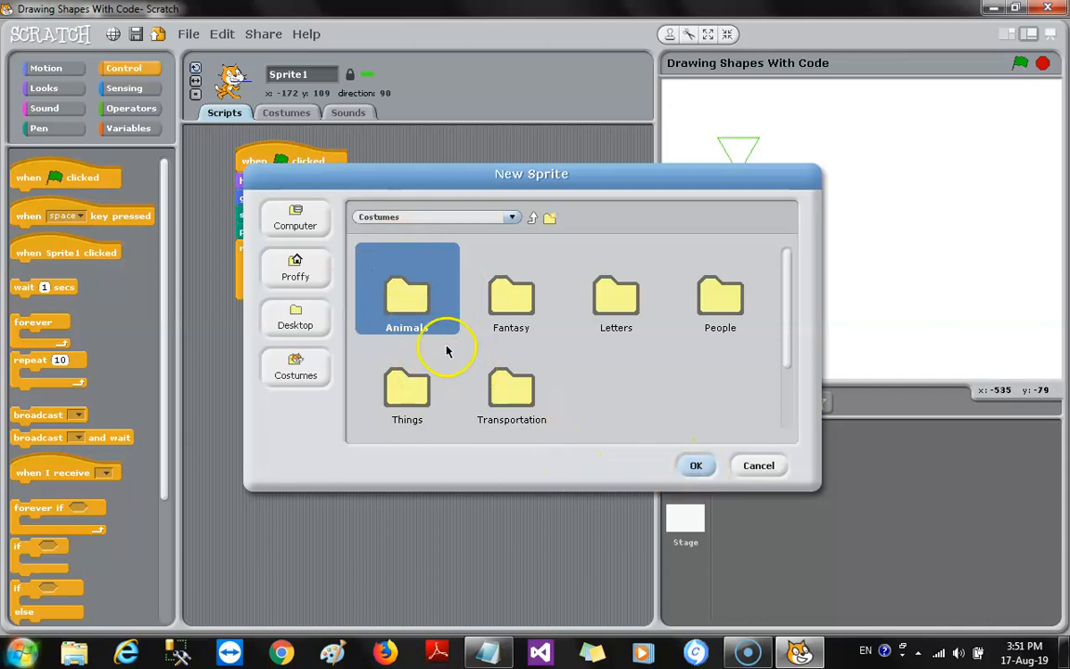
pyautogui.moveTo(664, 477)
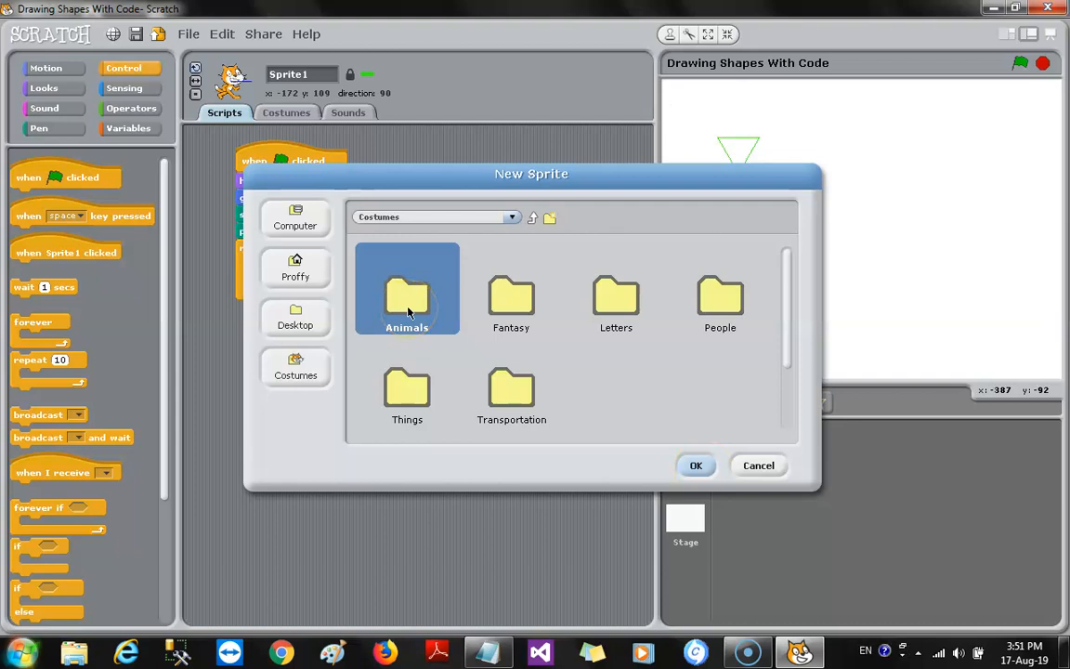
pyautogui.doubleClick(407, 288)
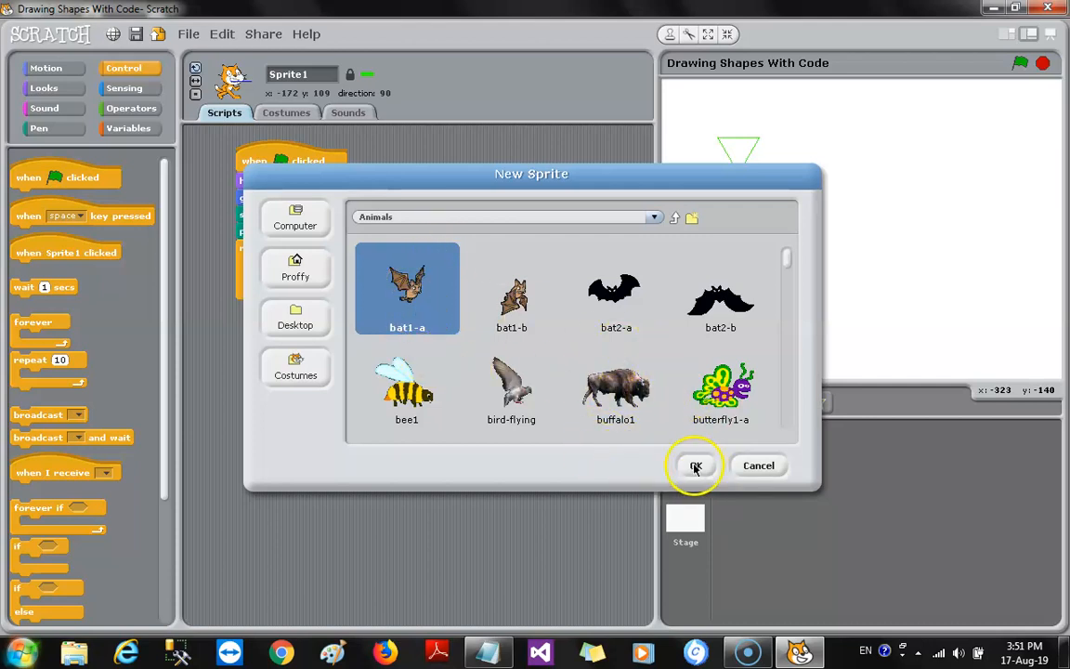
pyautogui.click(696, 465)
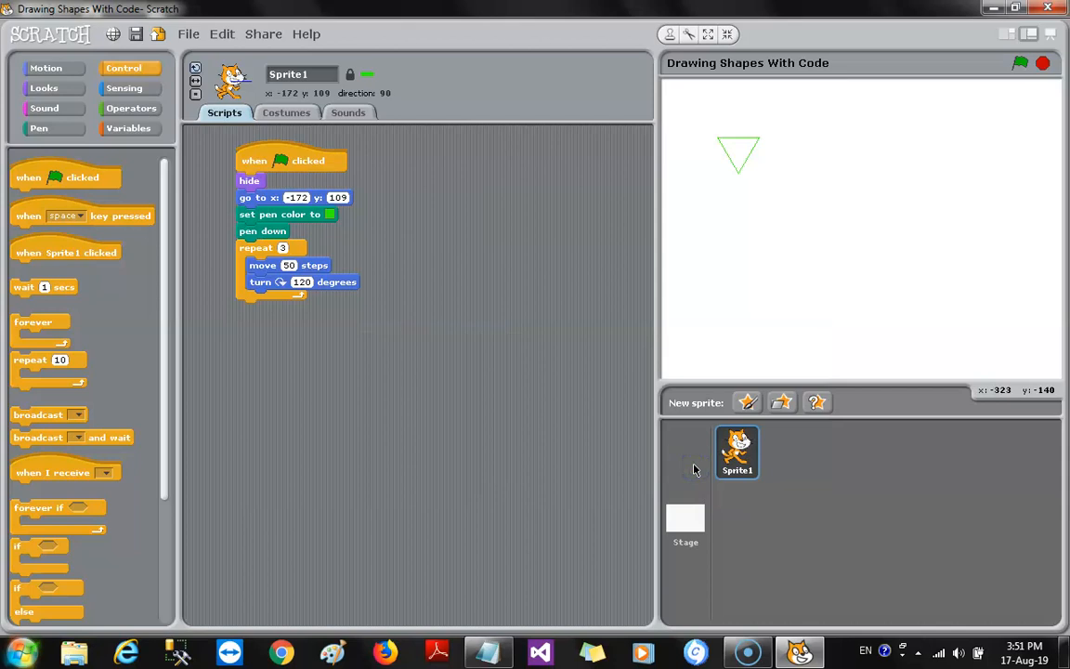
pyautogui.moveTo(810, 435)
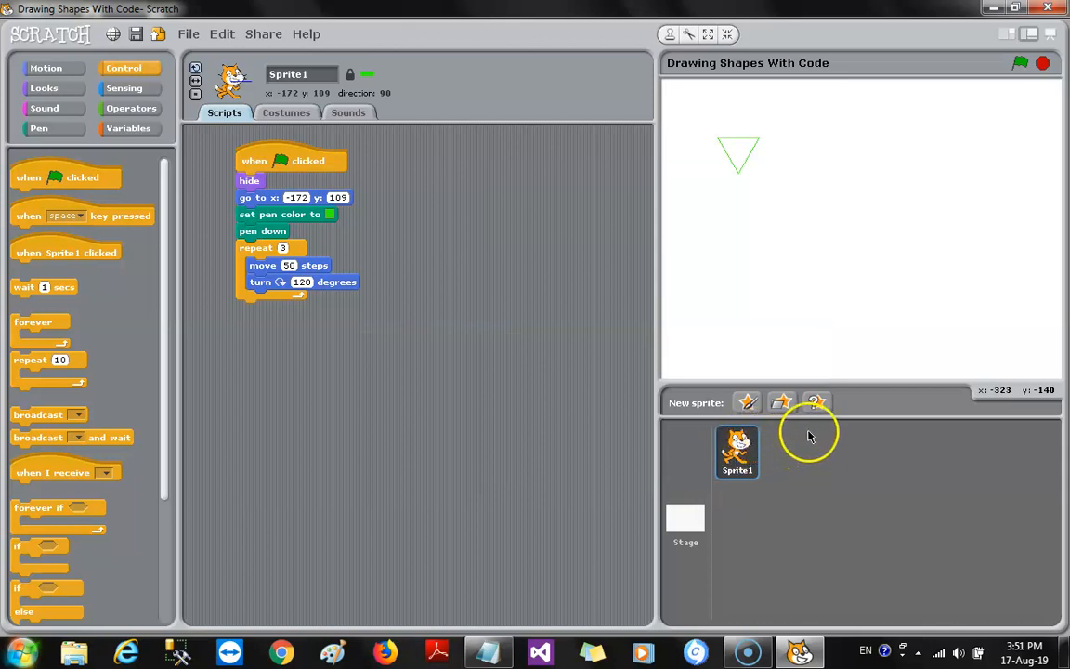
pyautogui.moveTo(794, 476)
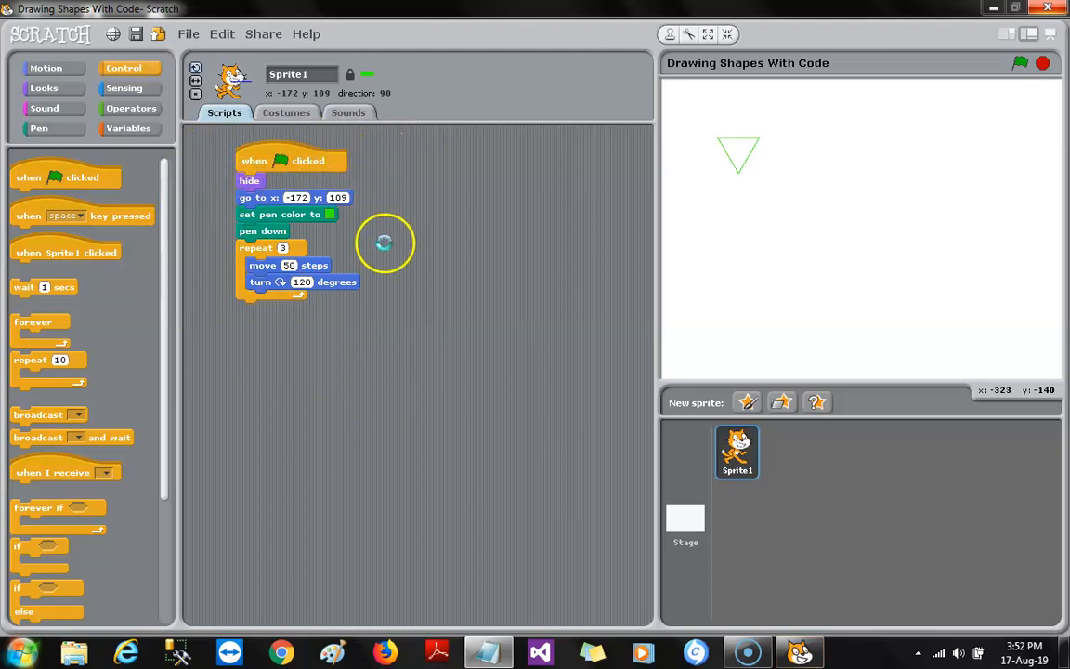
pyautogui.moveTo(371, 151)
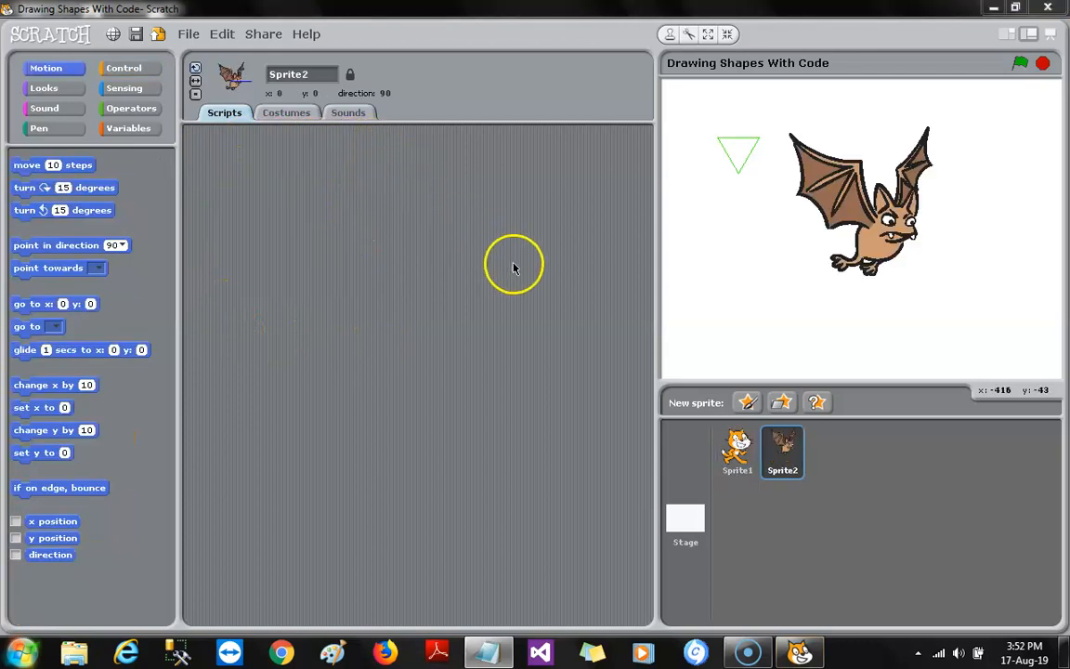
pyautogui.moveTo(878, 223)
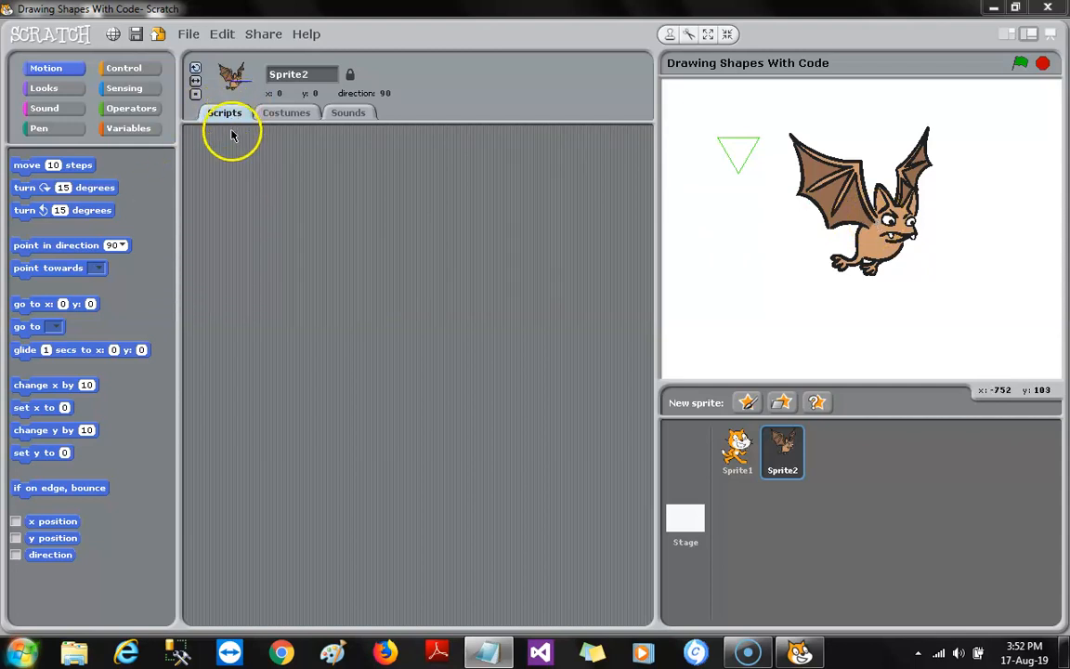
pyautogui.click(736, 453)
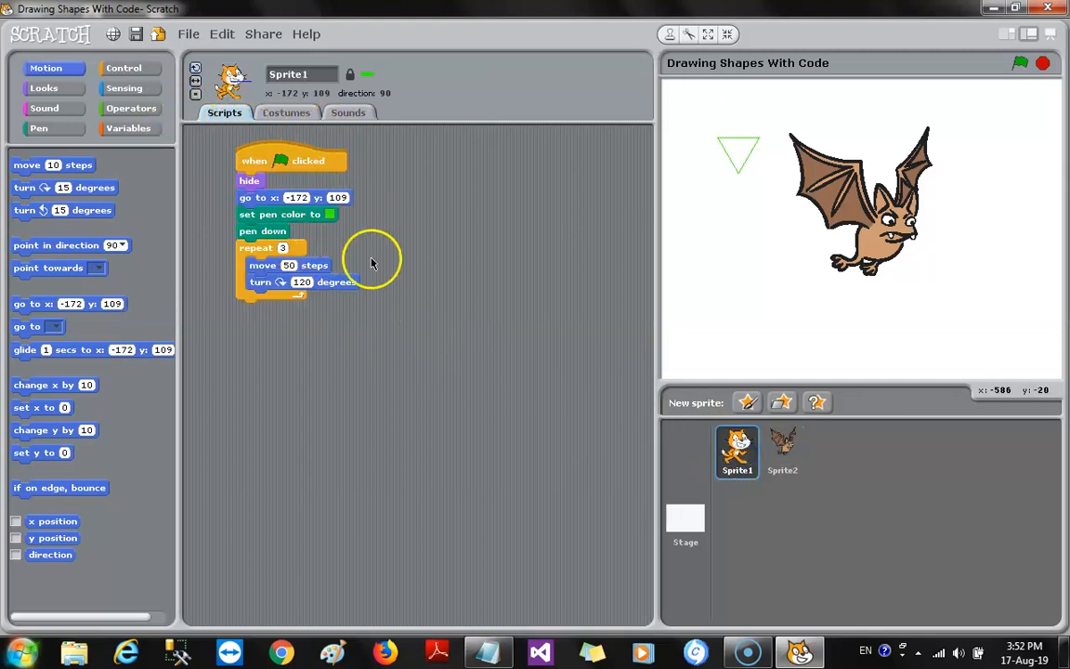
pyautogui.moveTo(371, 177)
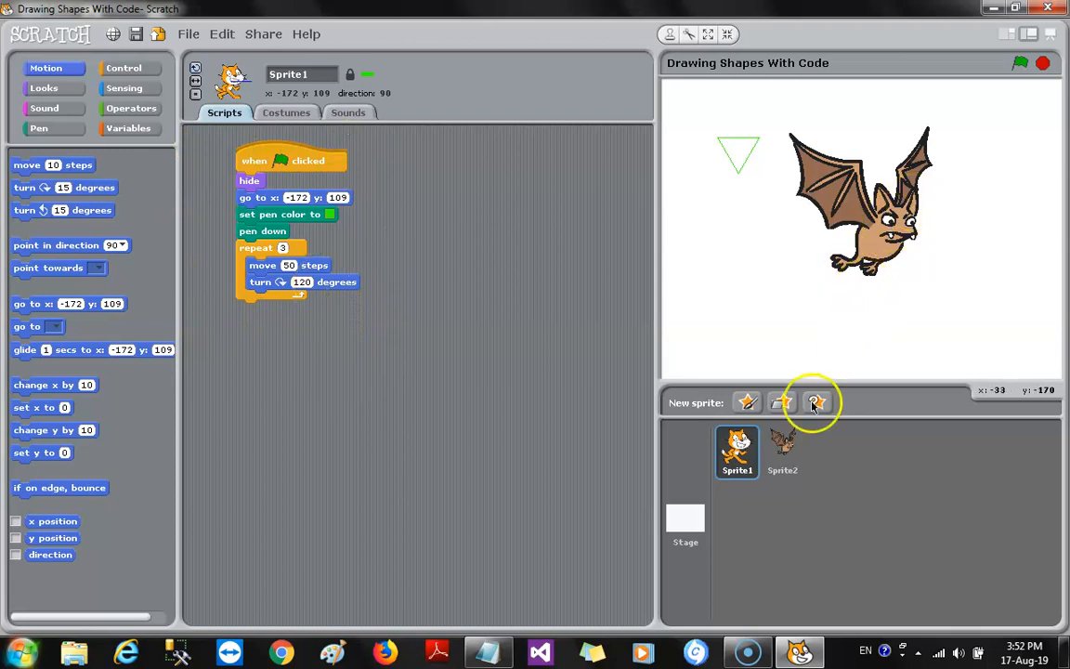
pyautogui.click(783, 453)
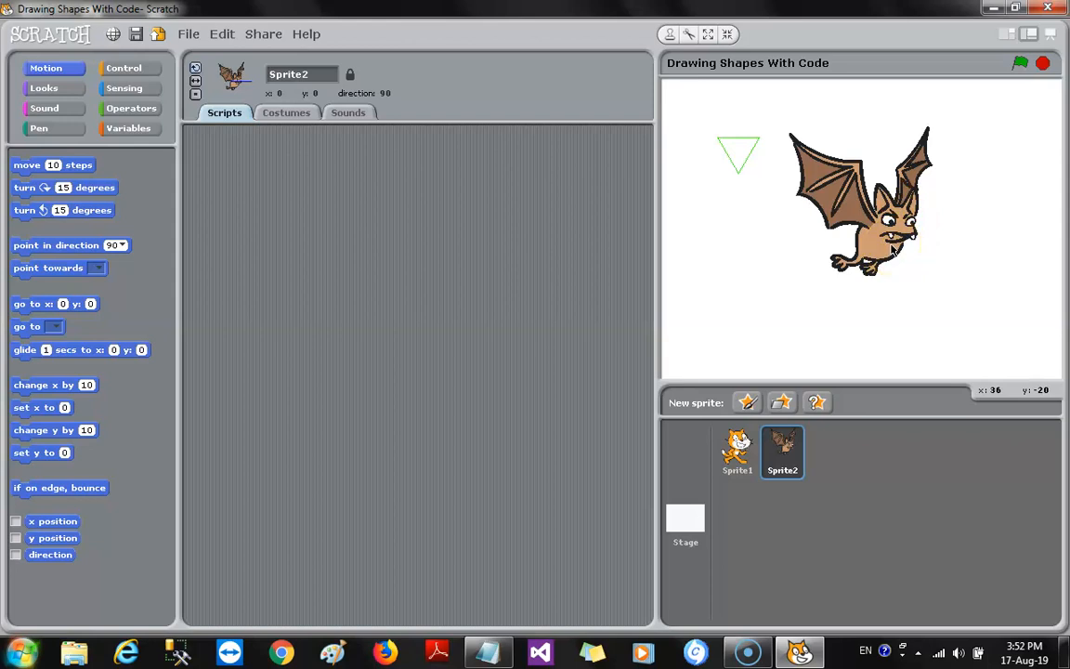
pyautogui.moveTo(737, 453)
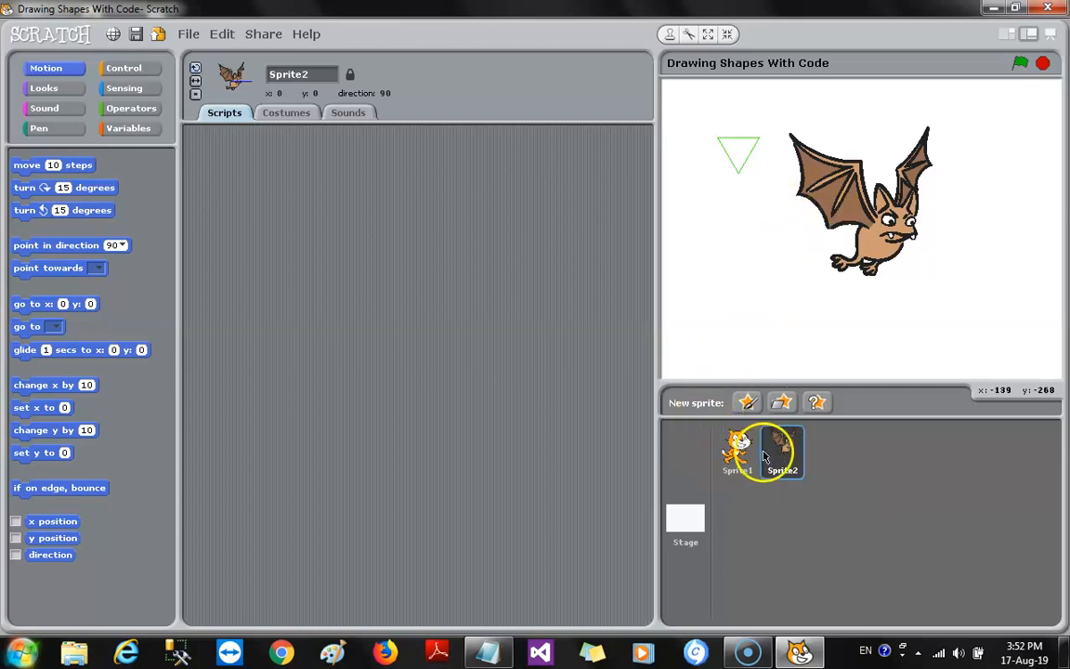
pyautogui.moveTo(782, 453)
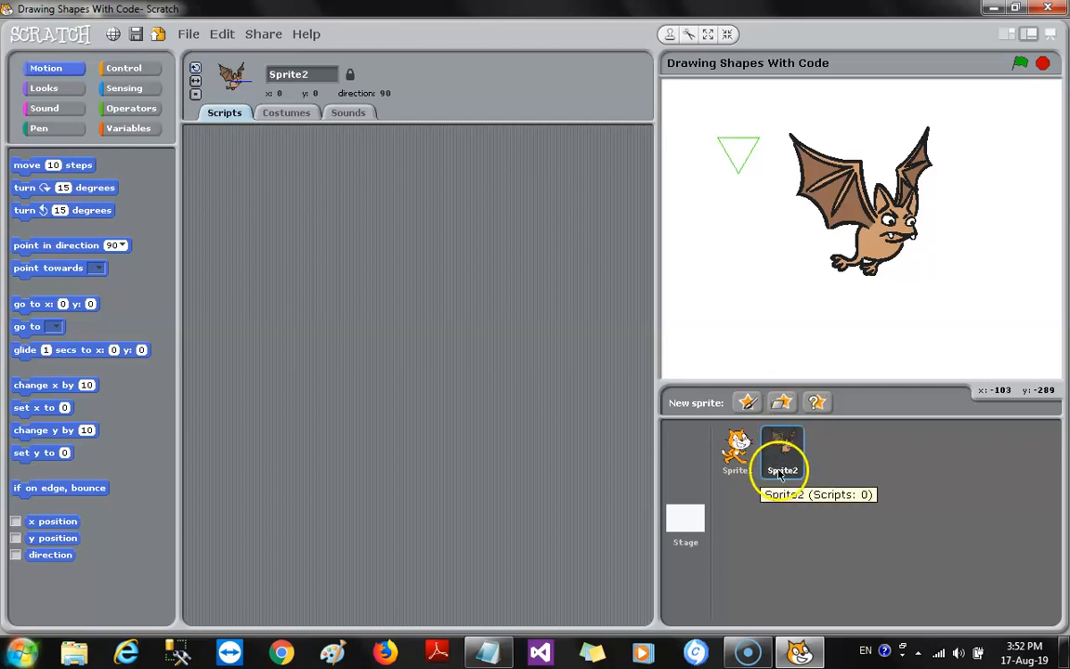
pyautogui.click(738, 451)
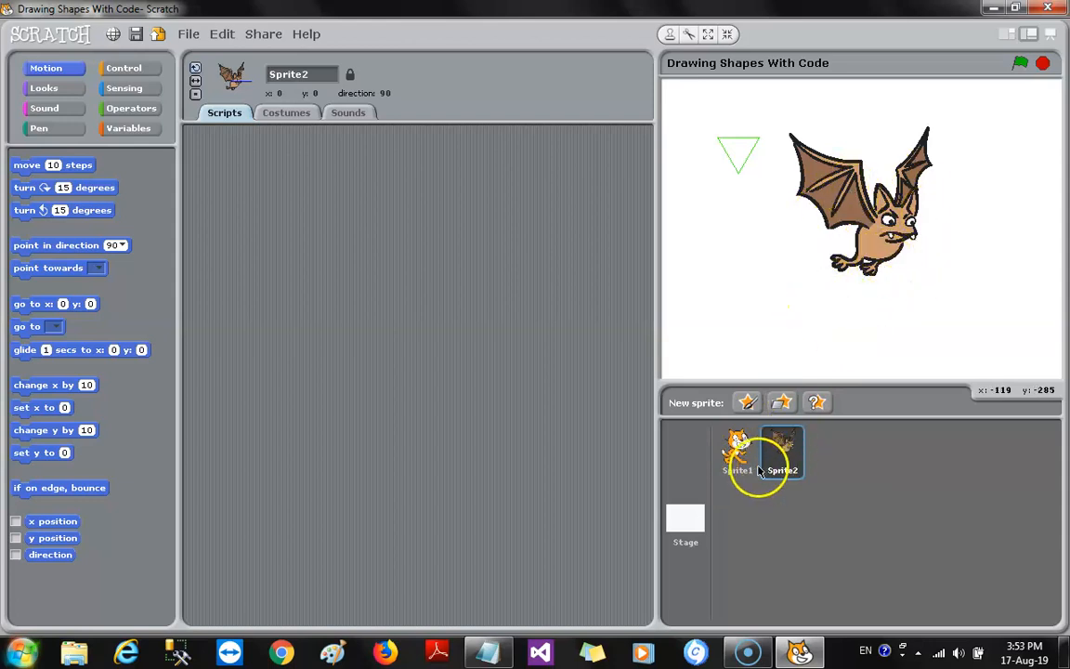
# Step: Check the when-flag-clicked help, then drag Sprite1's triangle script onto the Sprite2 bat thumbnail
pyautogui.click(736, 450)
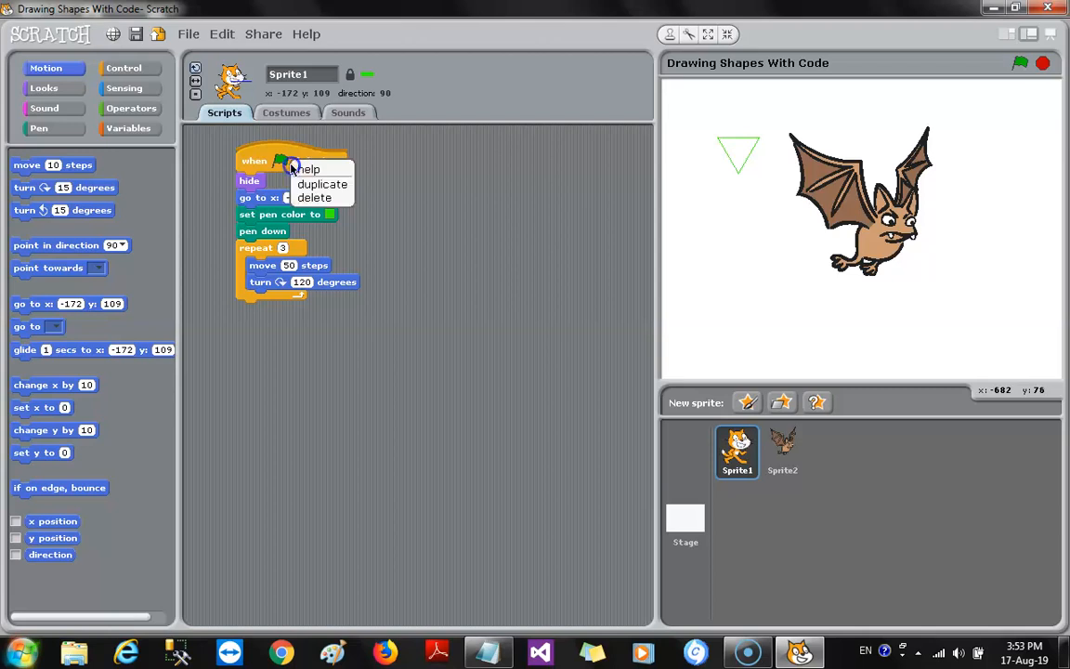
pyautogui.click(306, 169)
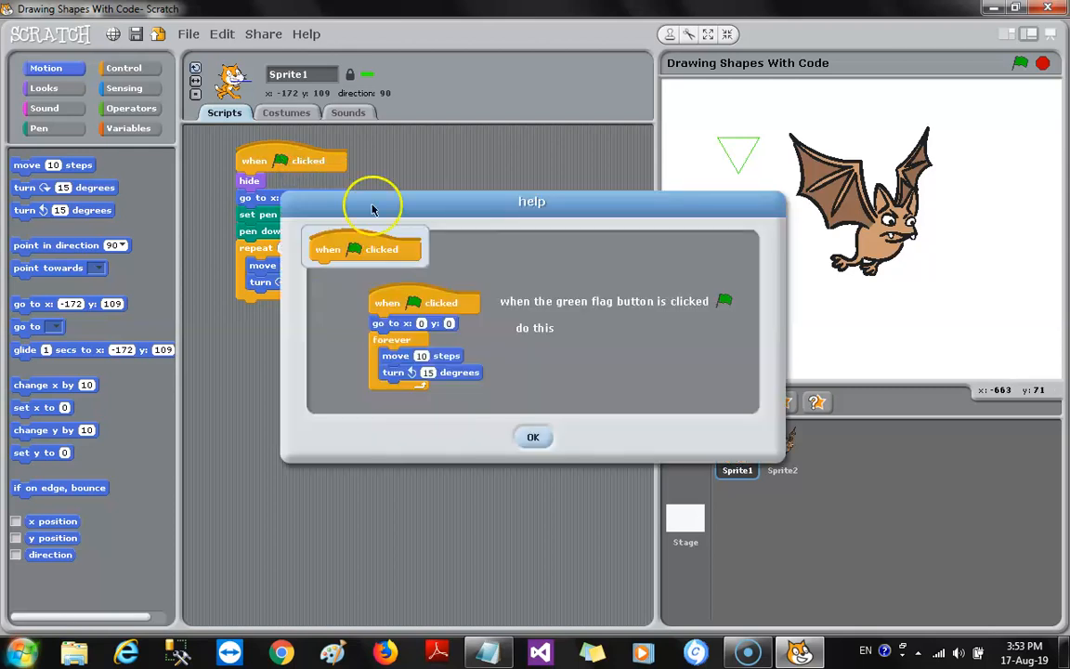
pyautogui.click(533, 437)
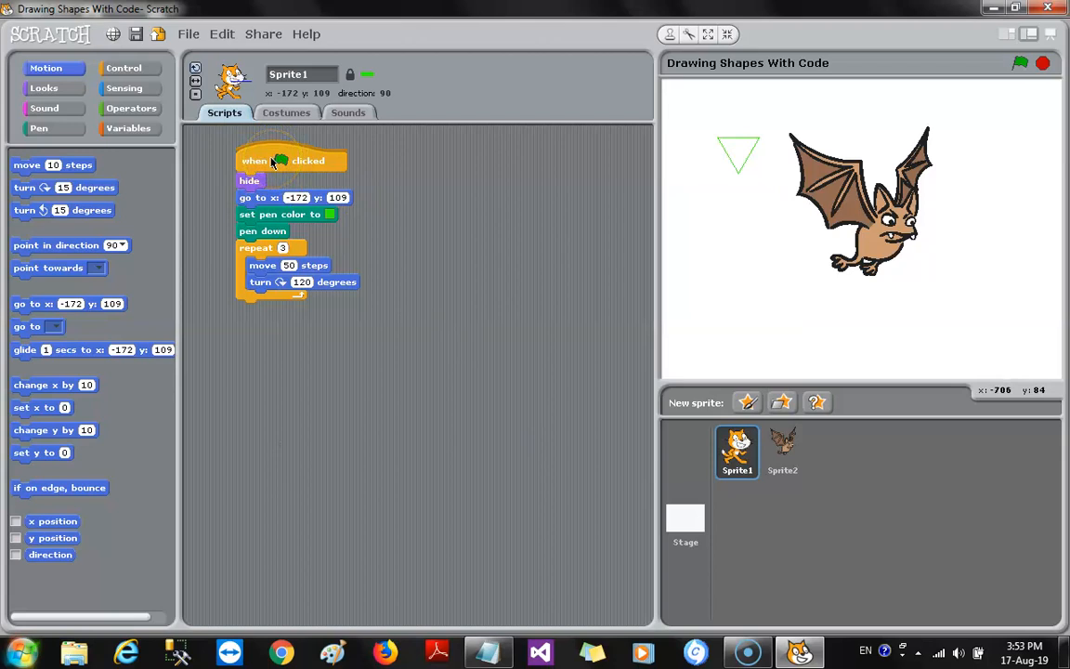
pyautogui.moveTo(278, 160); pyautogui.dragTo(318, 261)
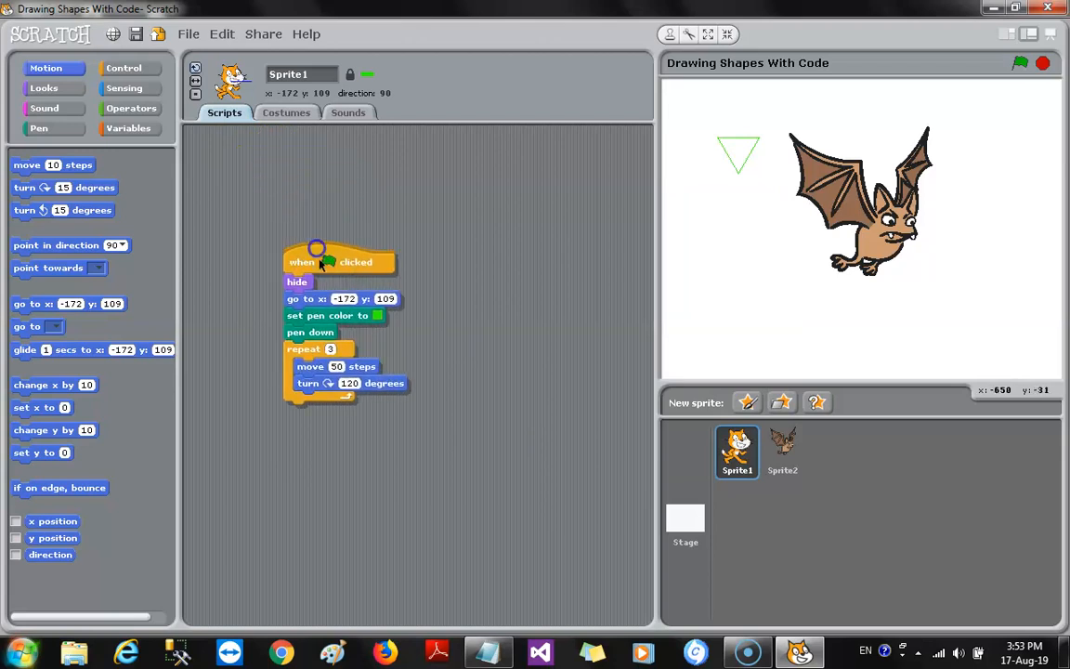
pyautogui.moveTo(340, 261); pyautogui.dragTo(564, 476)
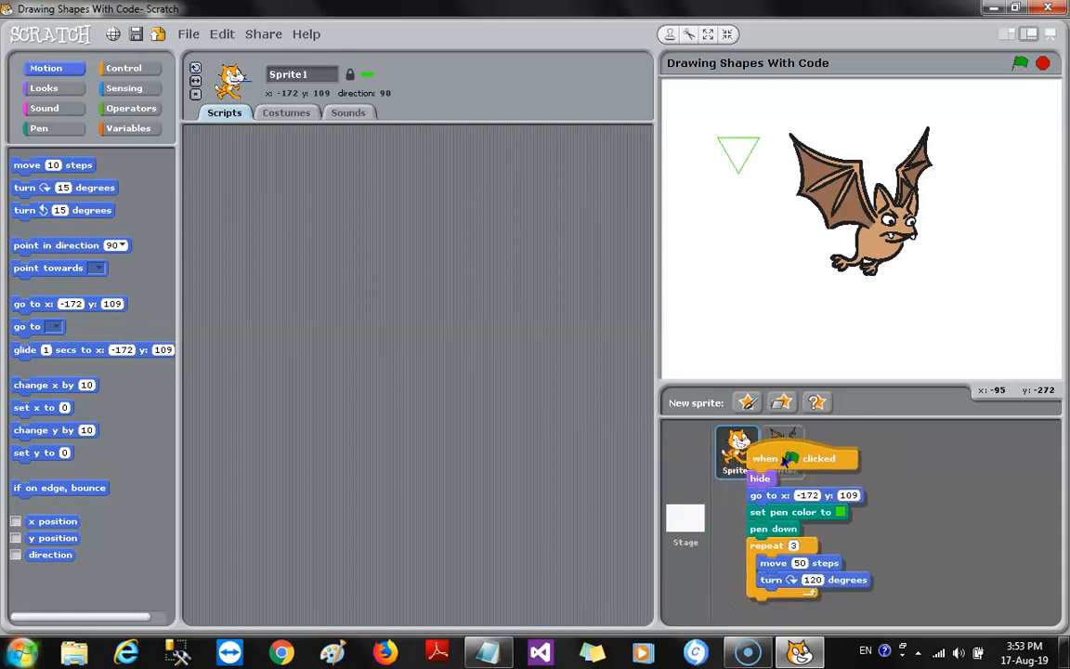
# Step: Select Sprite1, then open Sprite2, the bat, to view its copied triangle script
pyautogui.click(737, 451)
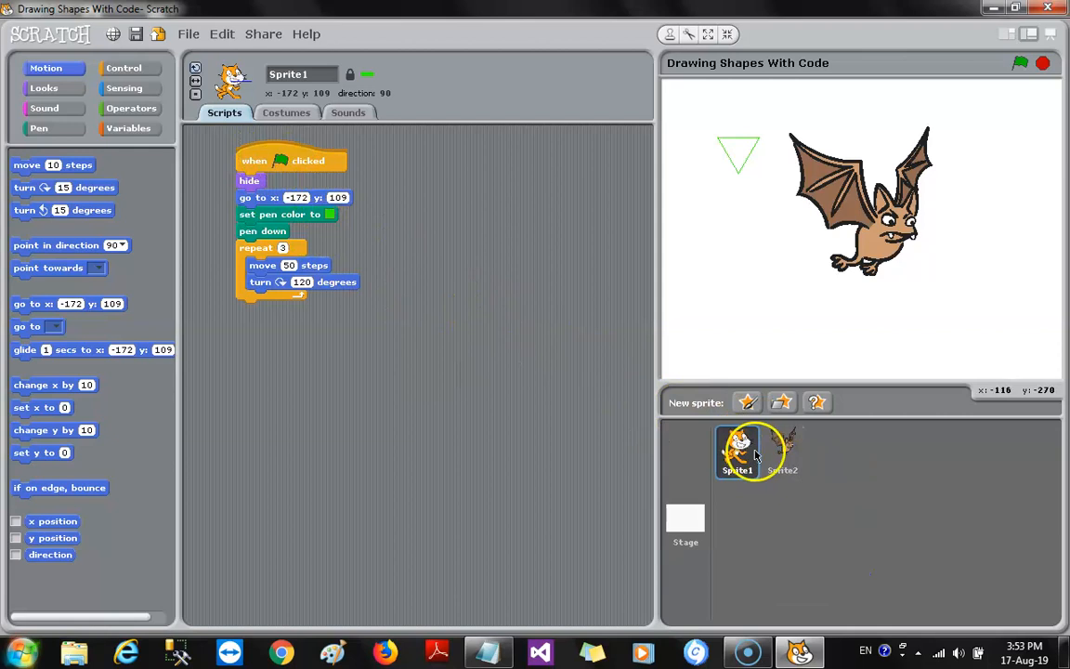
pyautogui.click(783, 452)
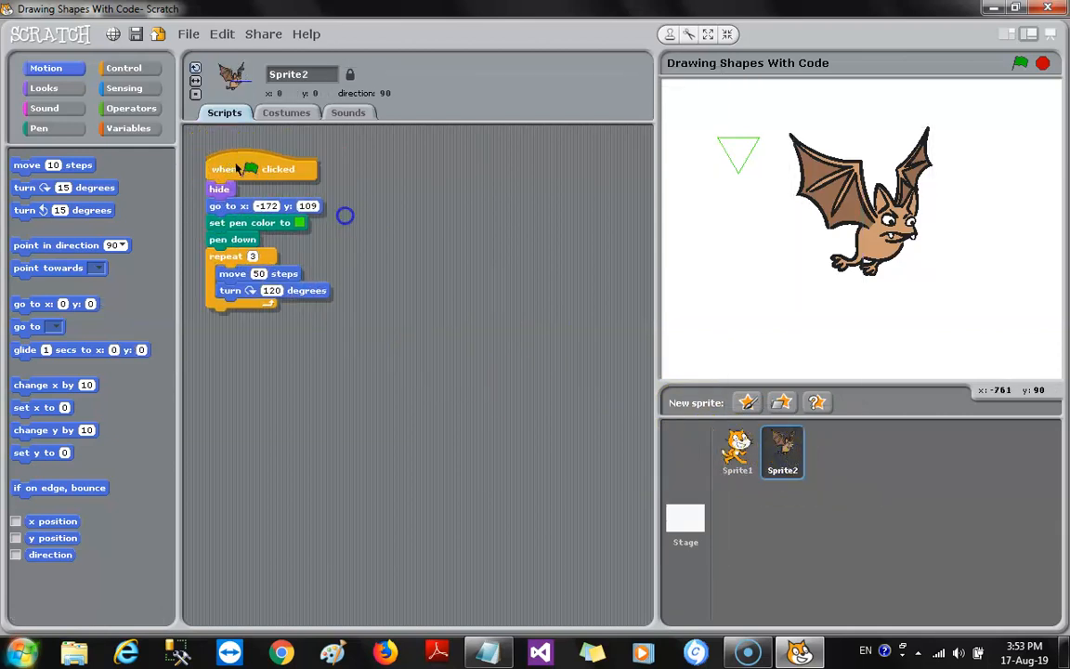
# Step: Shift the bat's copied green-flag triangle script within its scripts area
pyautogui.moveTo(260, 168); pyautogui.dragTo(330, 174)
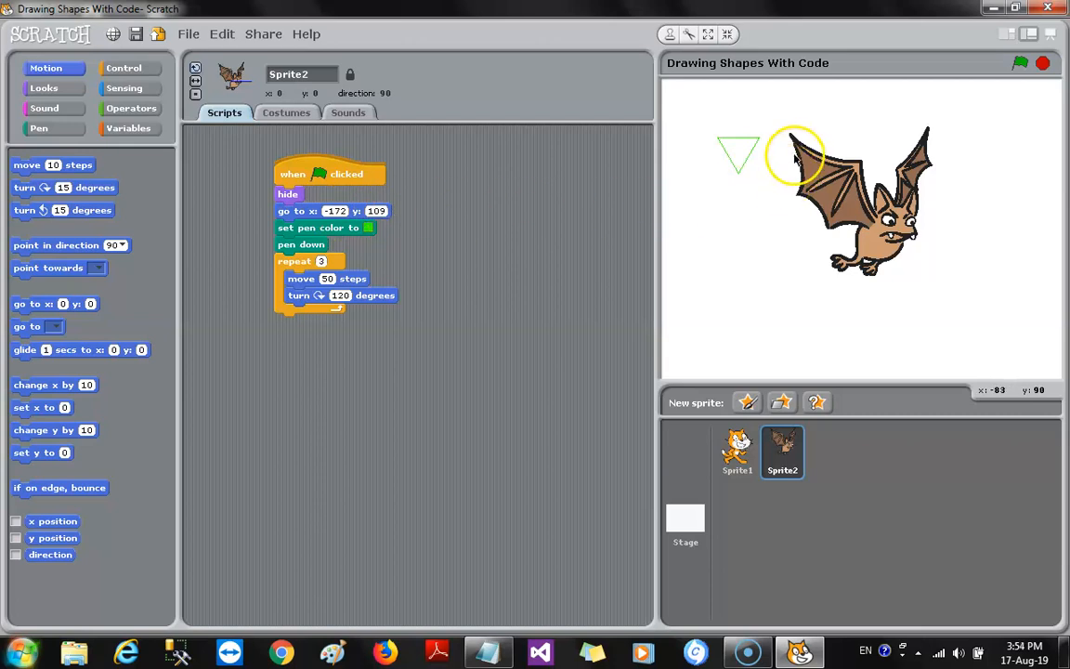
pyautogui.moveTo(716, 161)
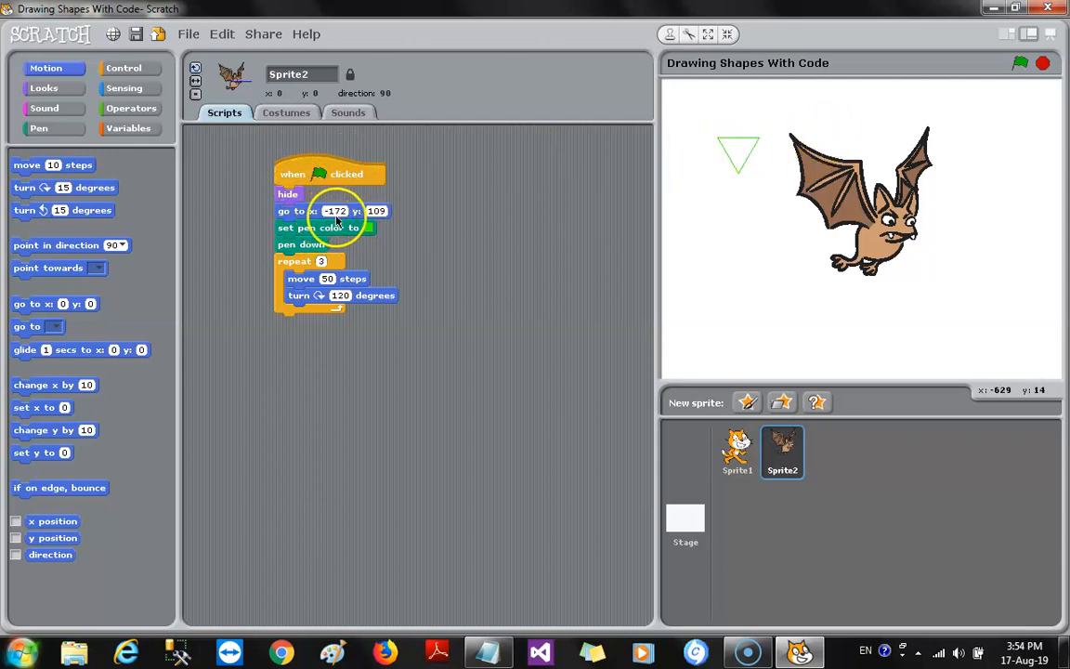
pyautogui.moveTo(400, 240)
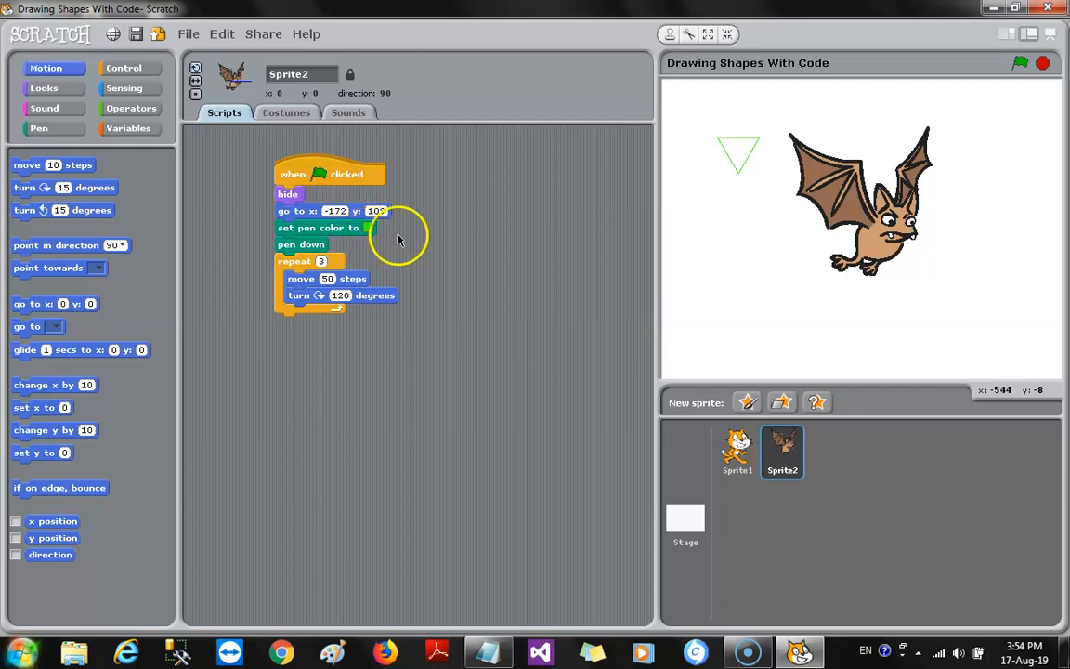
pyautogui.moveTo(790, 130)
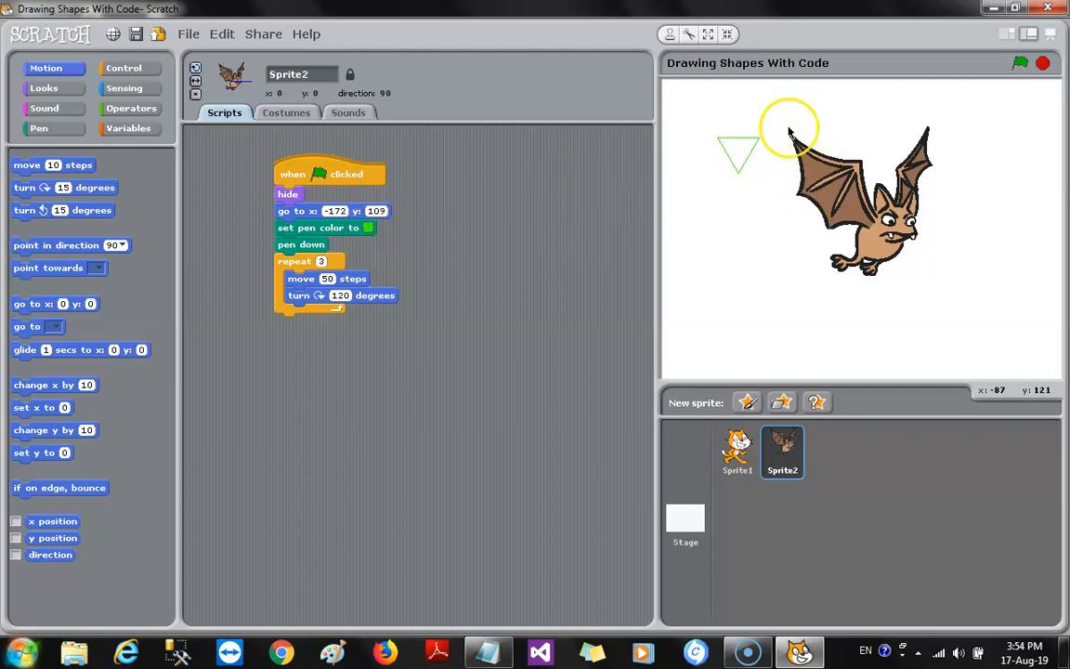
pyautogui.moveTo(806, 98)
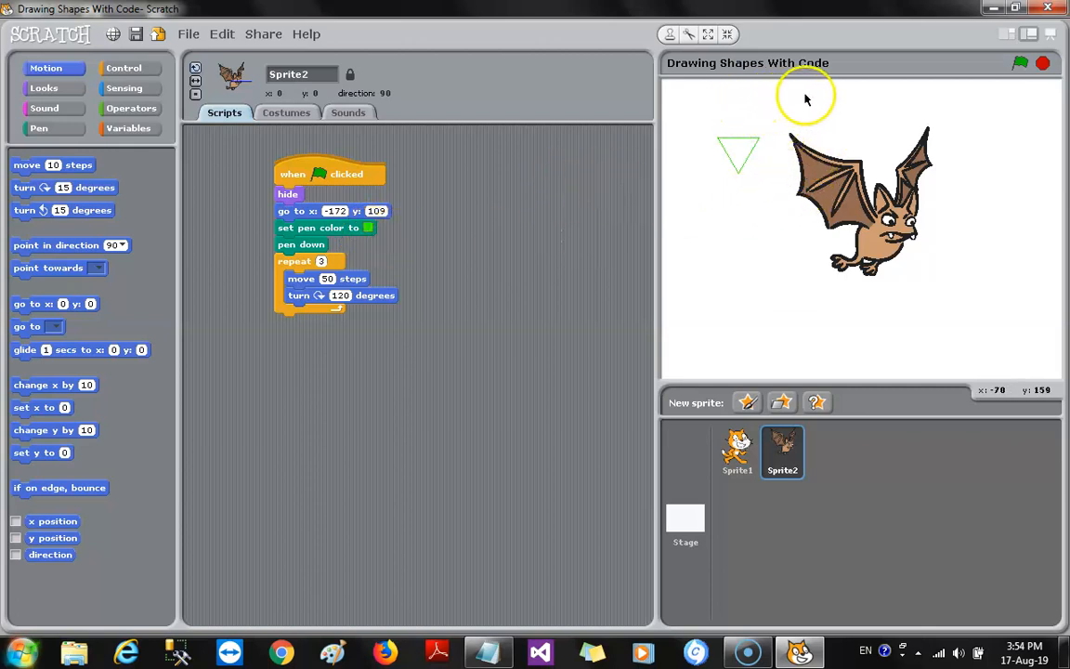
pyautogui.moveTo(771, 99)
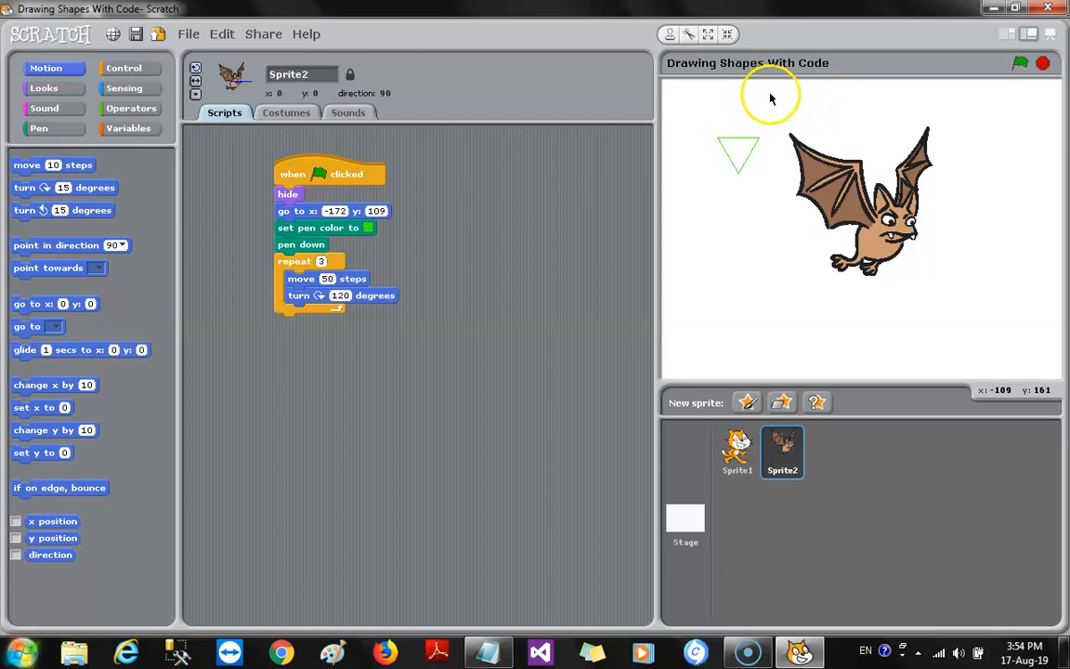
pyautogui.moveTo(777, 96)
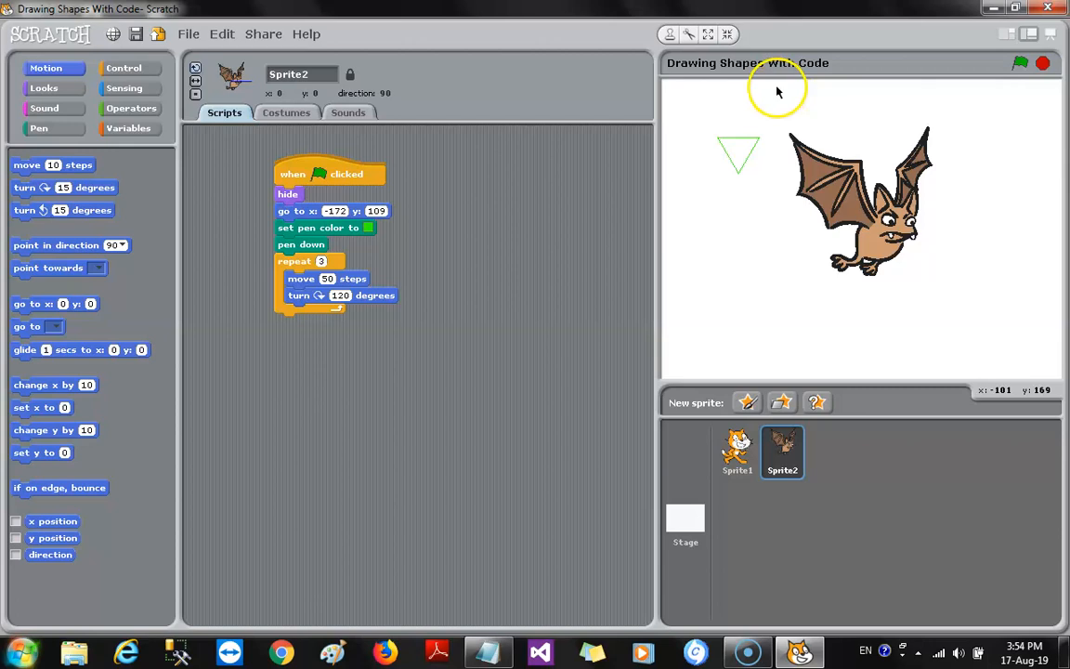
pyautogui.moveTo(676, 96)
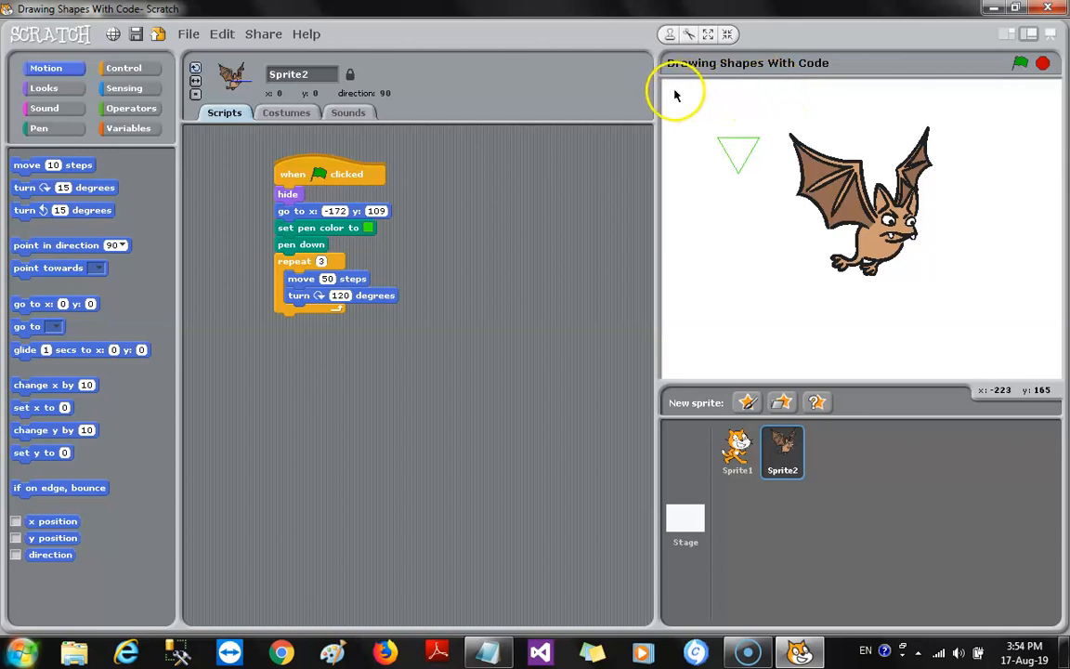
pyautogui.moveTo(682, 96)
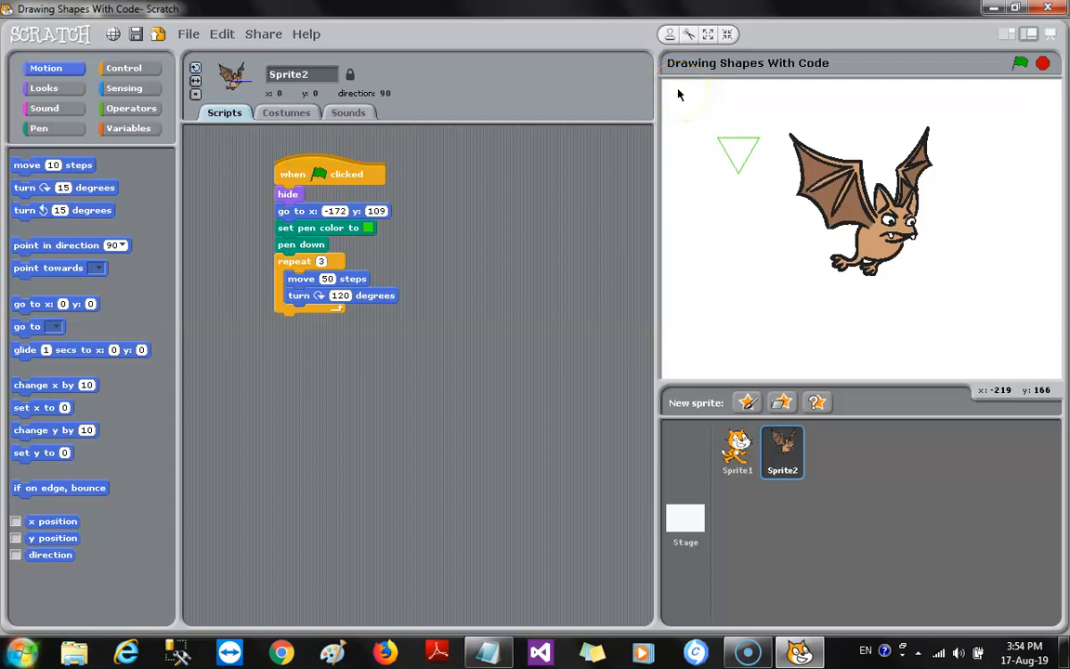
pyautogui.moveTo(678, 95)
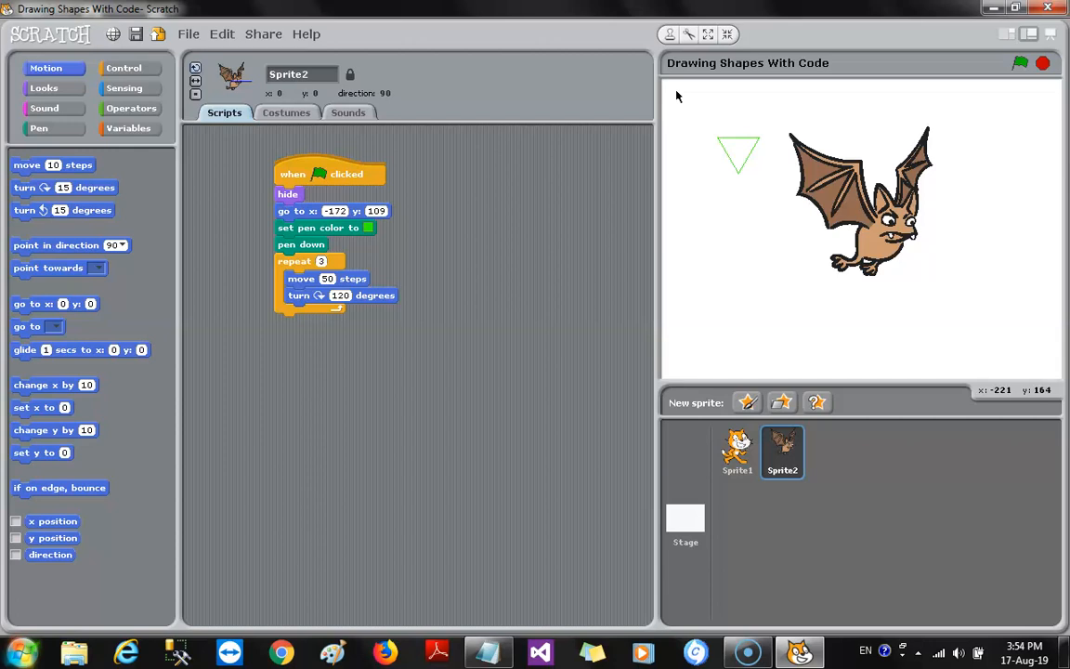
pyautogui.moveTo(671, 95)
pyautogui.write('-229')
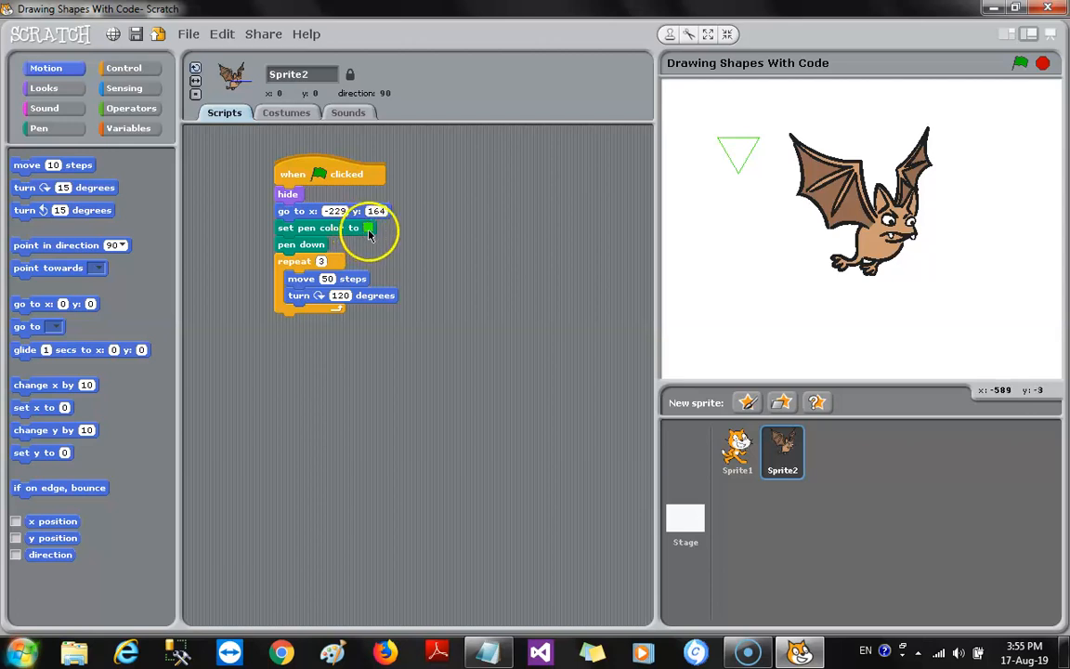
# Step: Pick red in the bat script's set pen color block
pyautogui.click(368, 228)
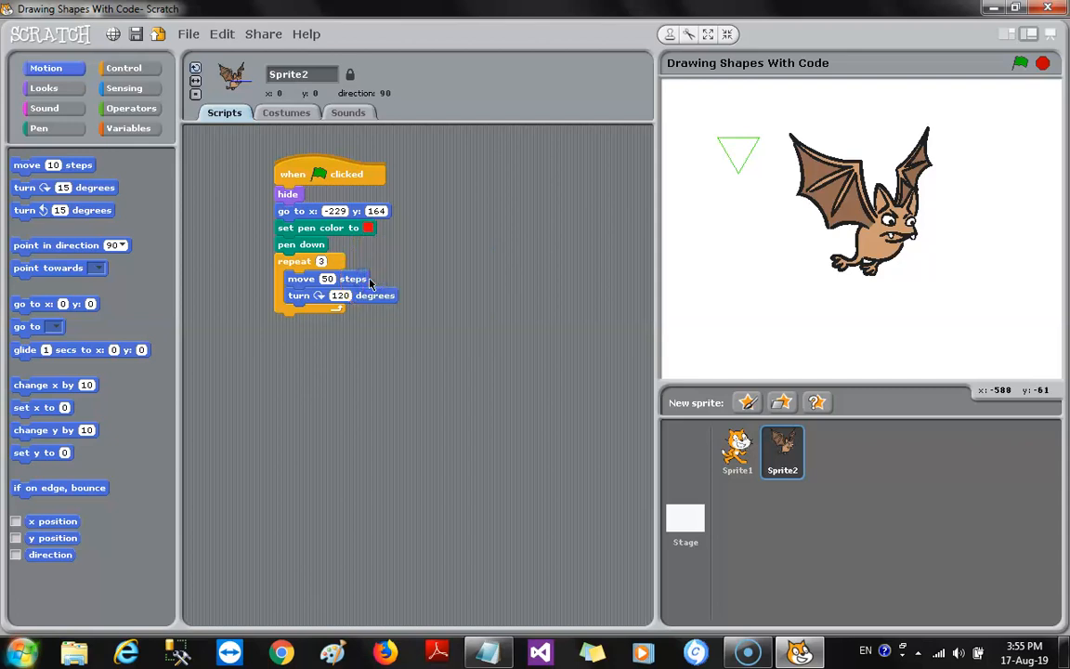
pyautogui.moveTo(478, 179)
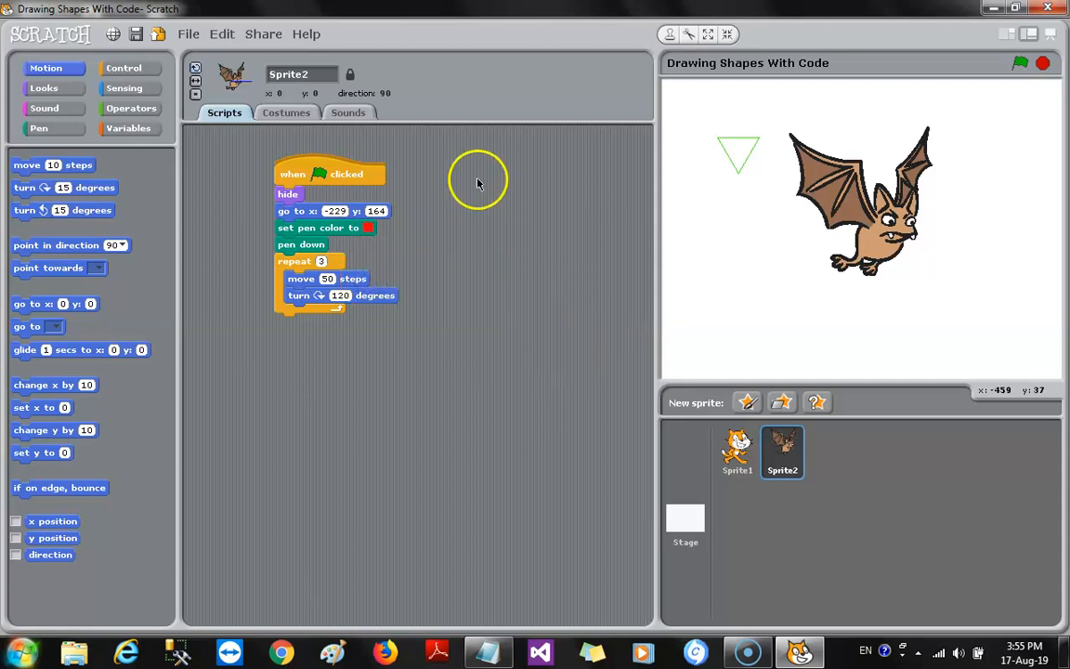
pyautogui.moveTo(1054, 128)
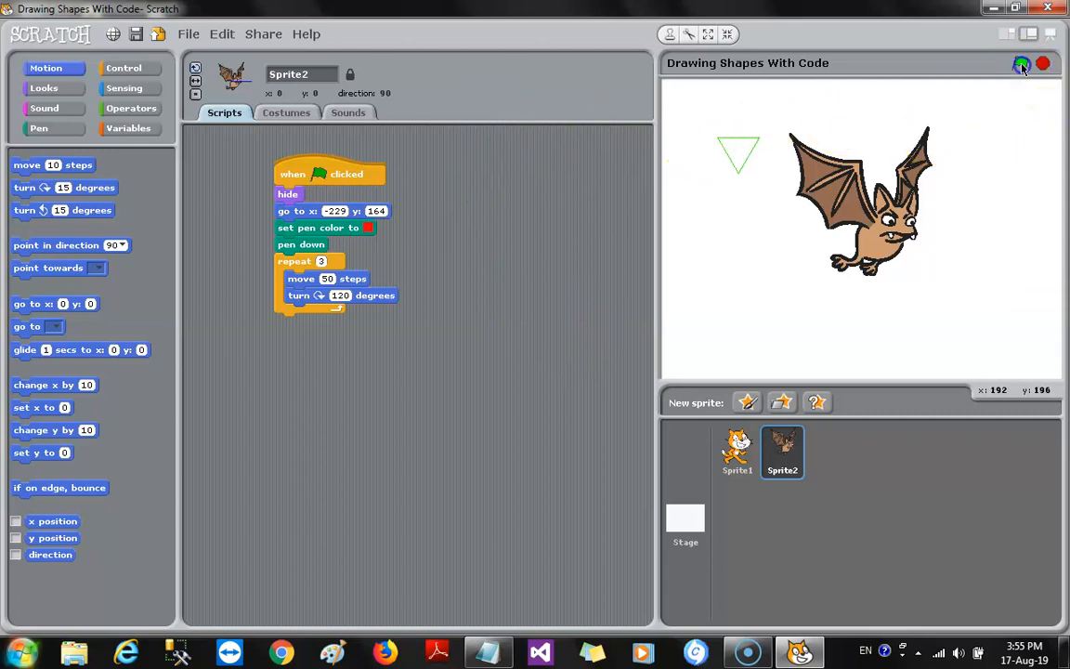
# Step: Run the green flag so the hidden bat draws a red triangle near the top-left
pyautogui.click(1021, 63)
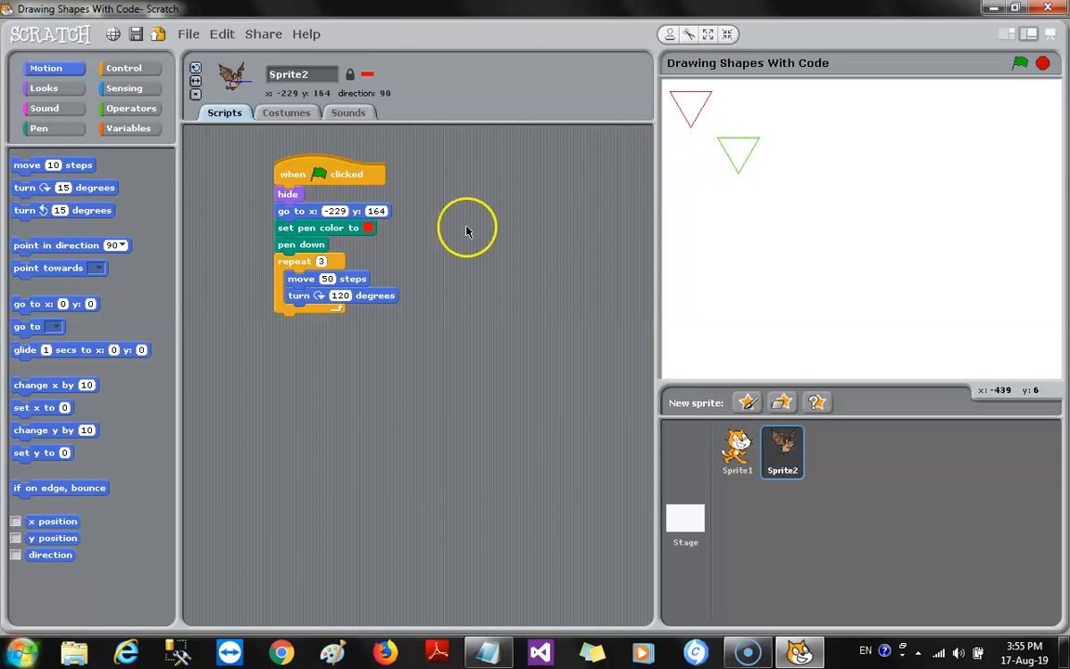
pyautogui.moveTo(316, 234)
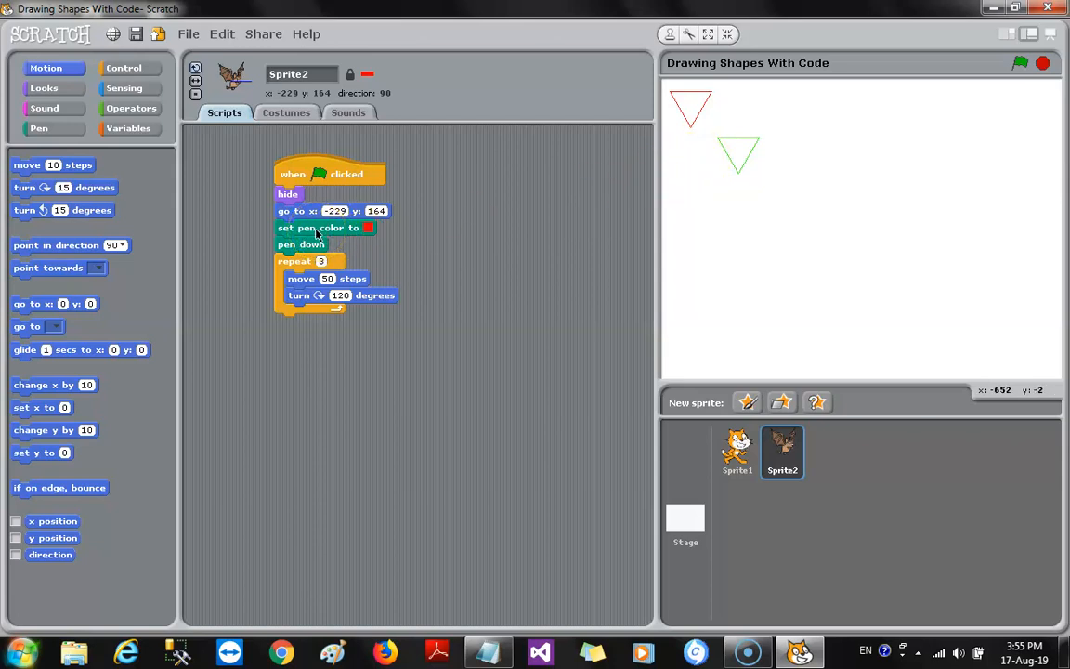
pyautogui.moveTo(322, 258)
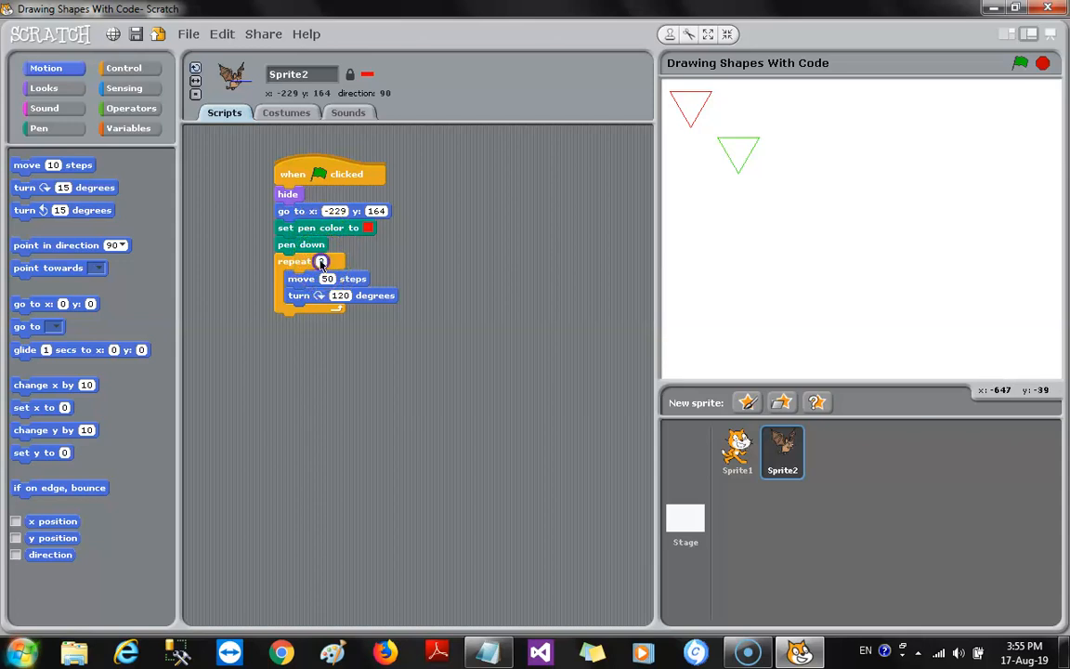
# Step: Set the bat's loop to repeat 4 times, turning 90 degrees each time
pyautogui.click(321, 261)
pyautogui.write('4')
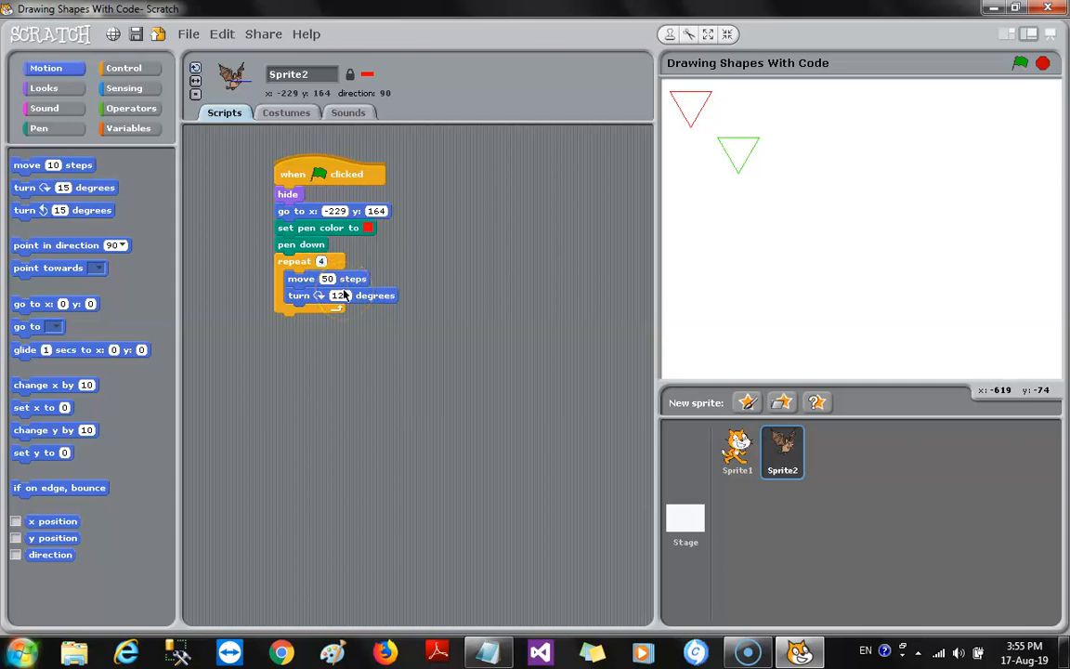
pyautogui.click(325, 286)
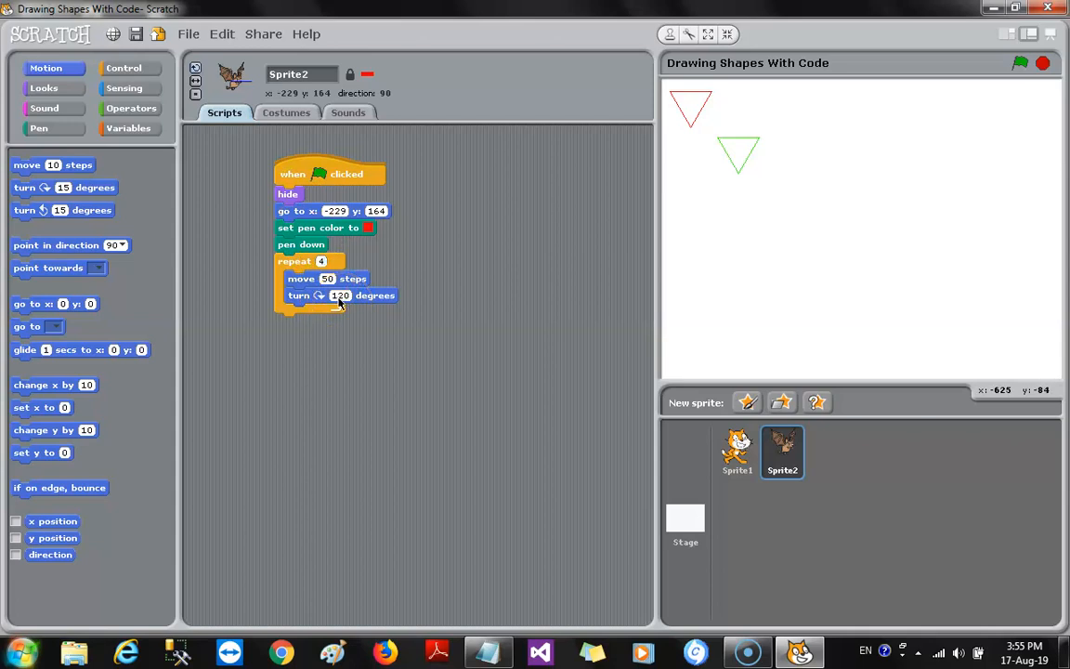
pyautogui.moveTo(490, 540)
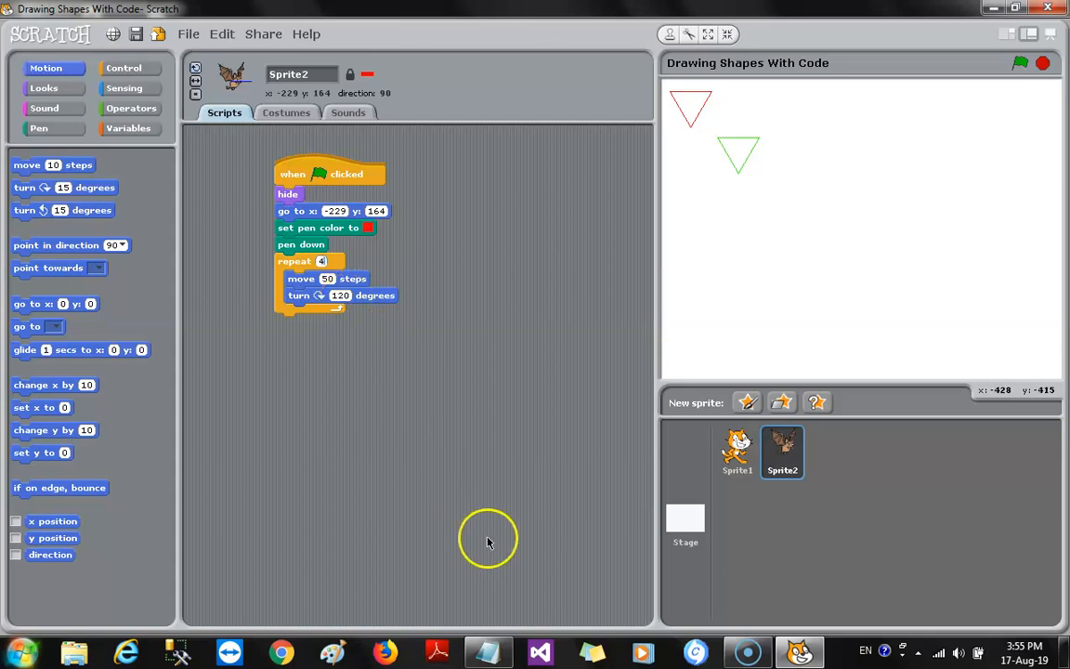
pyautogui.click(488, 652)
pyautogui.write('90')
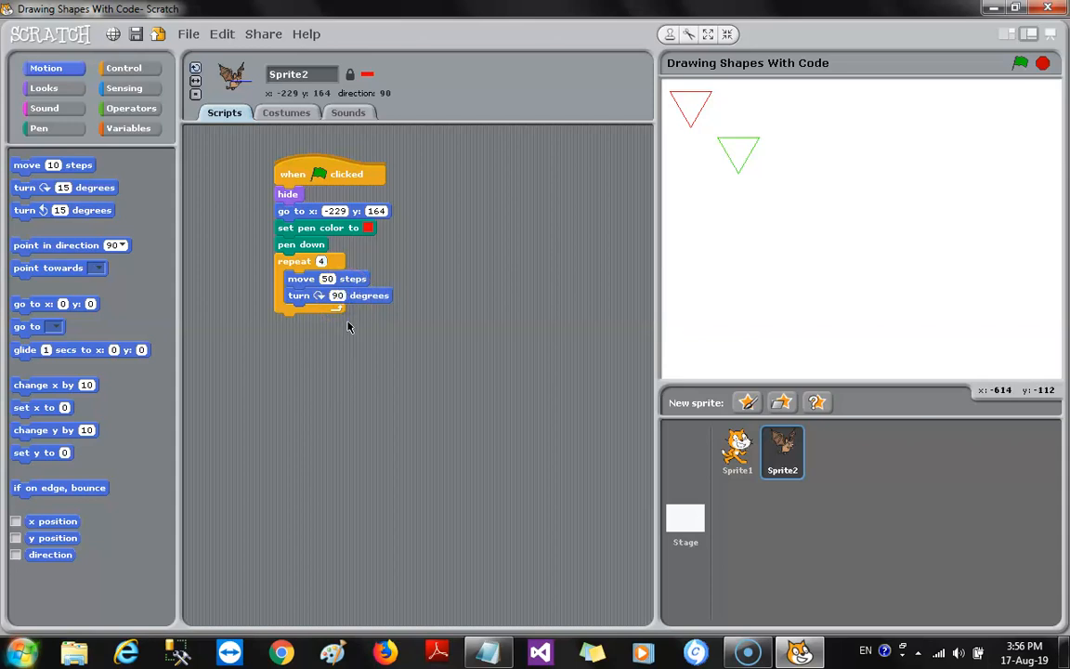
pyautogui.moveTo(353, 328)
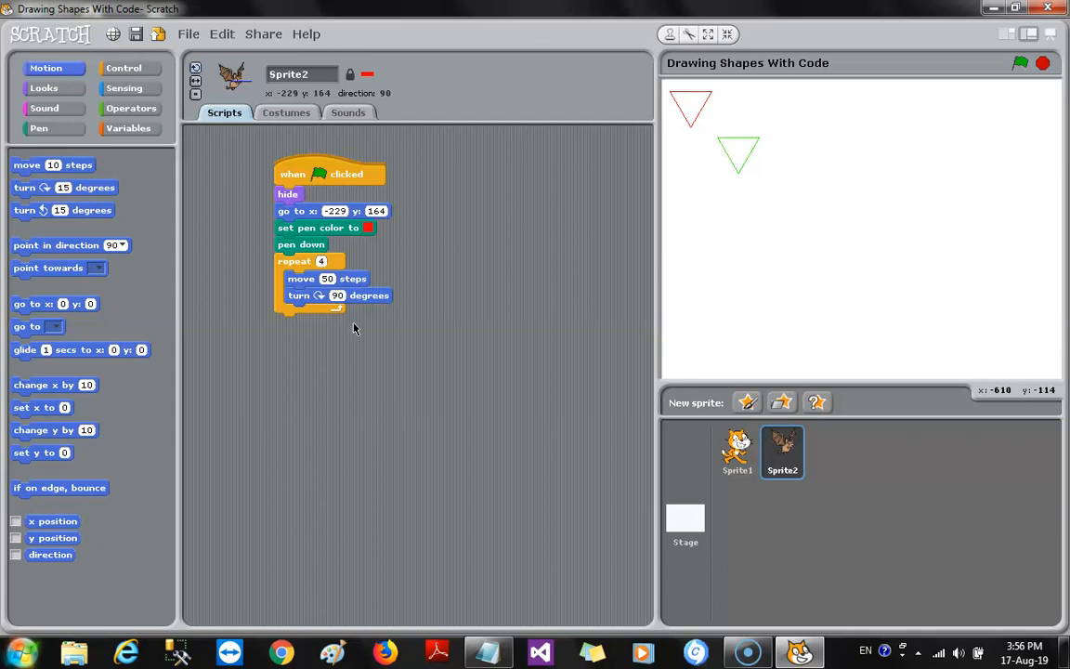
pyautogui.moveTo(1021, 63)
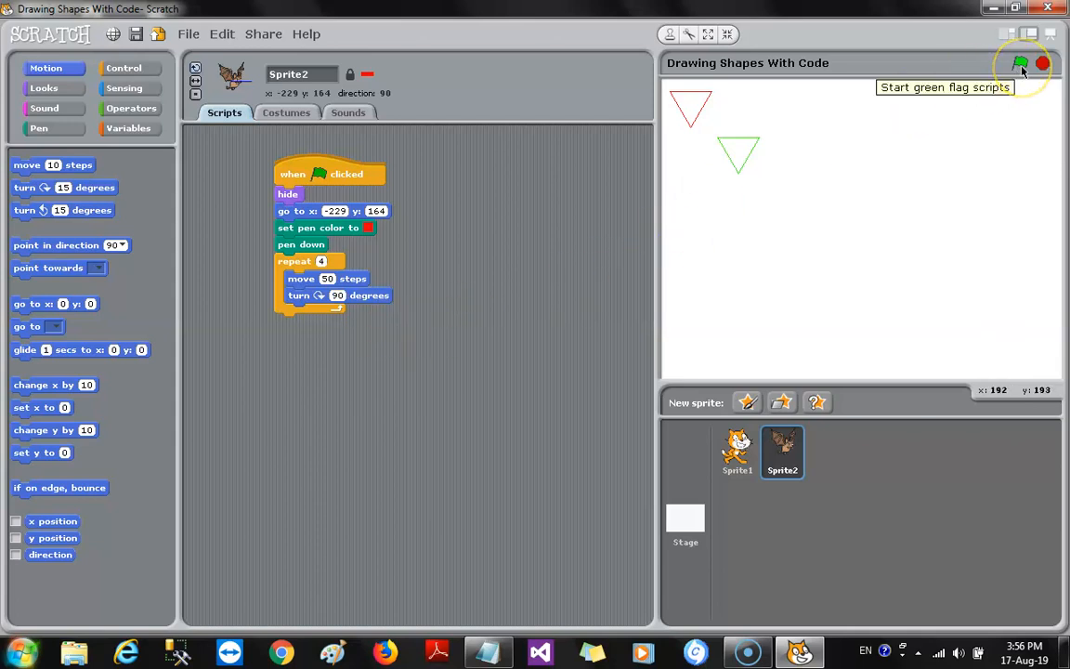
# Step: Rerun the project so the bat draws a red square over the red triangle
pyautogui.click(1021, 63)
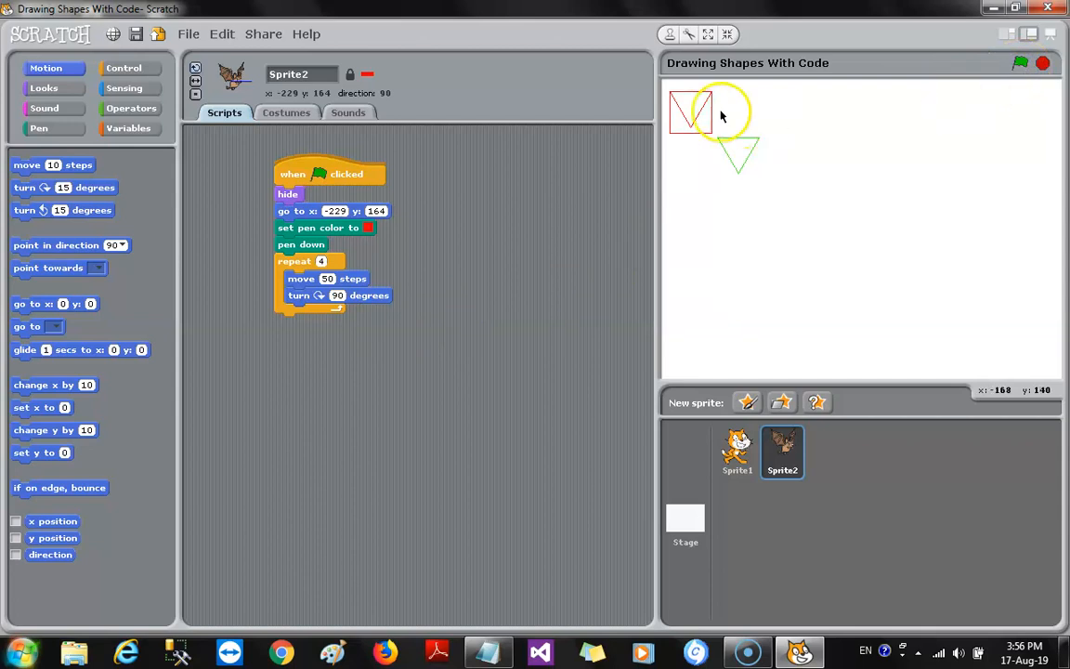
pyautogui.moveTo(695, 138)
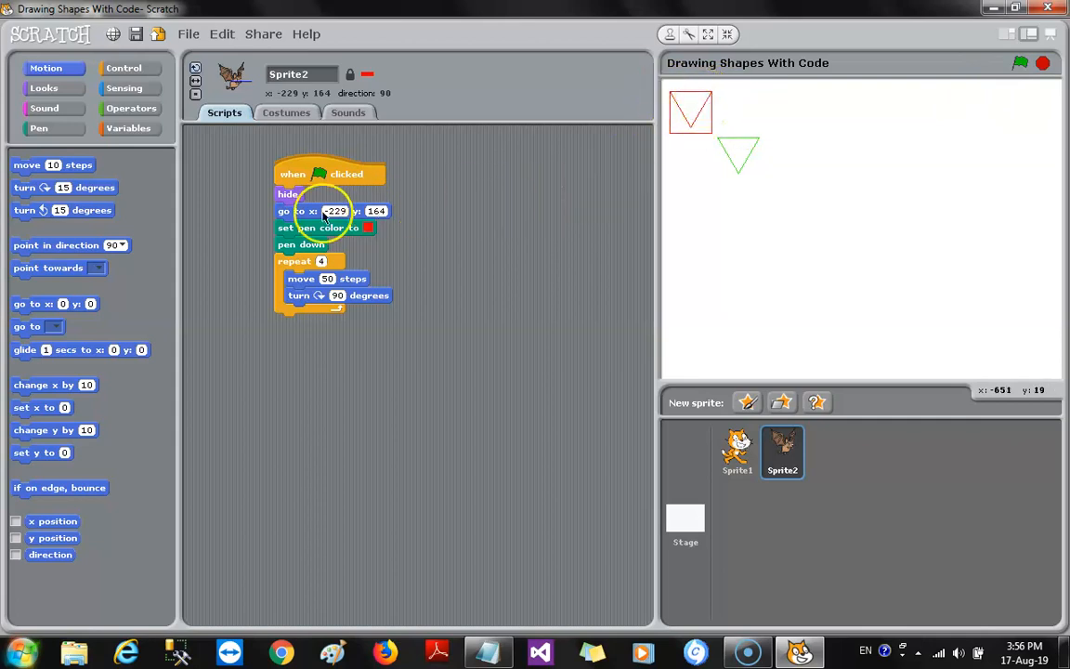
pyautogui.moveTo(705, 147)
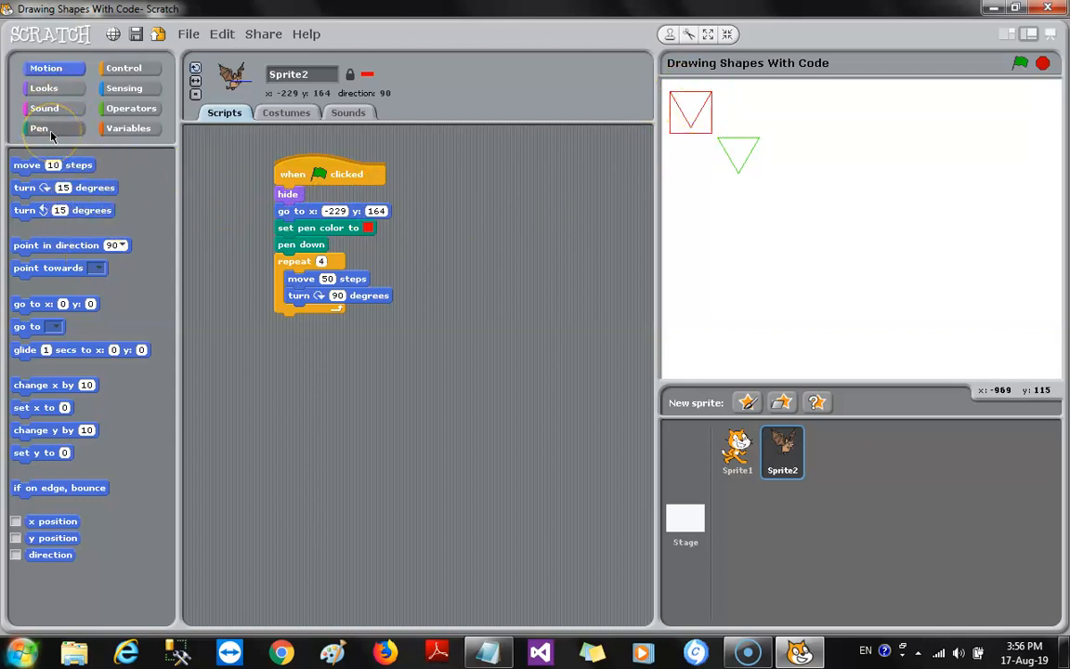
# Step: Put a Pen clear block at the start of the bat's script and rerun the project
pyautogui.click(39, 128)
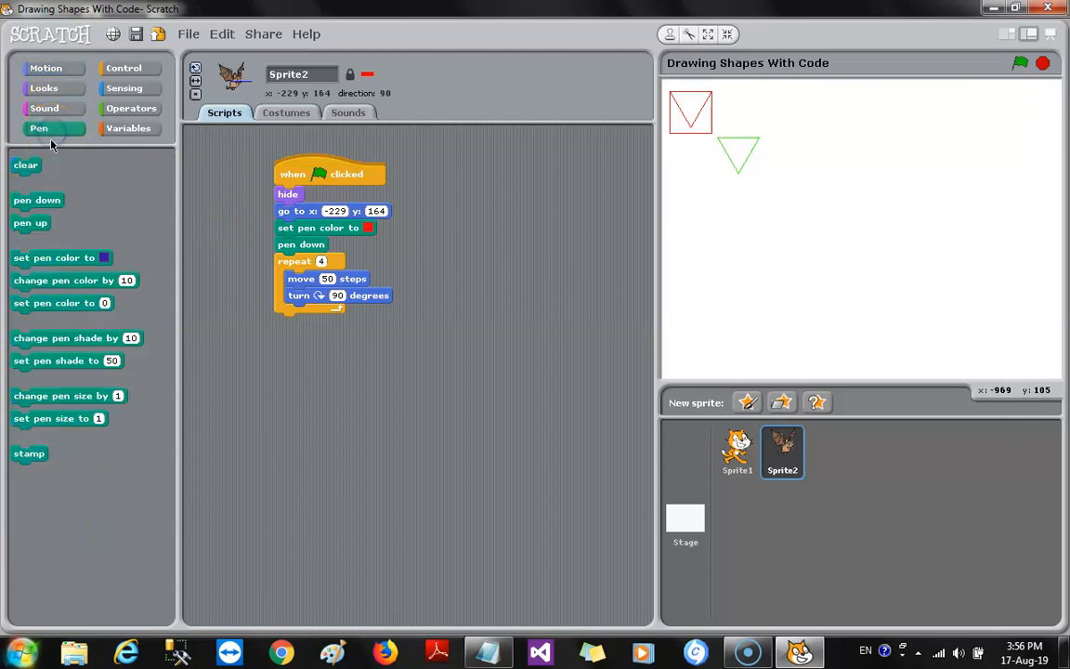
pyautogui.moveTo(26, 164); pyautogui.dragTo(285, 194)
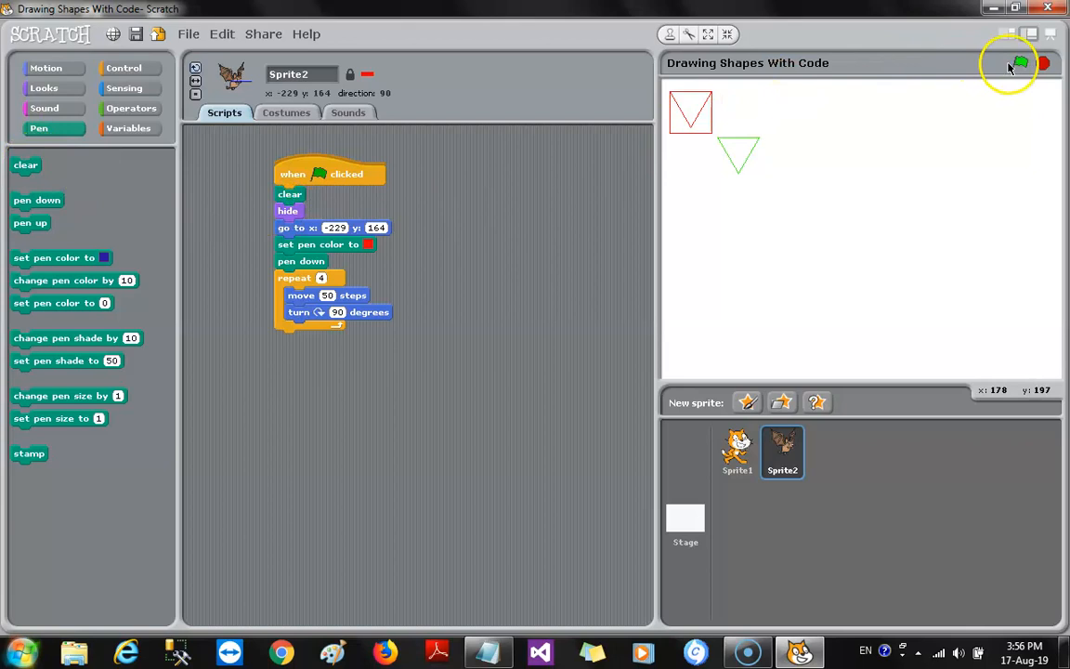
pyautogui.click(1021, 62)
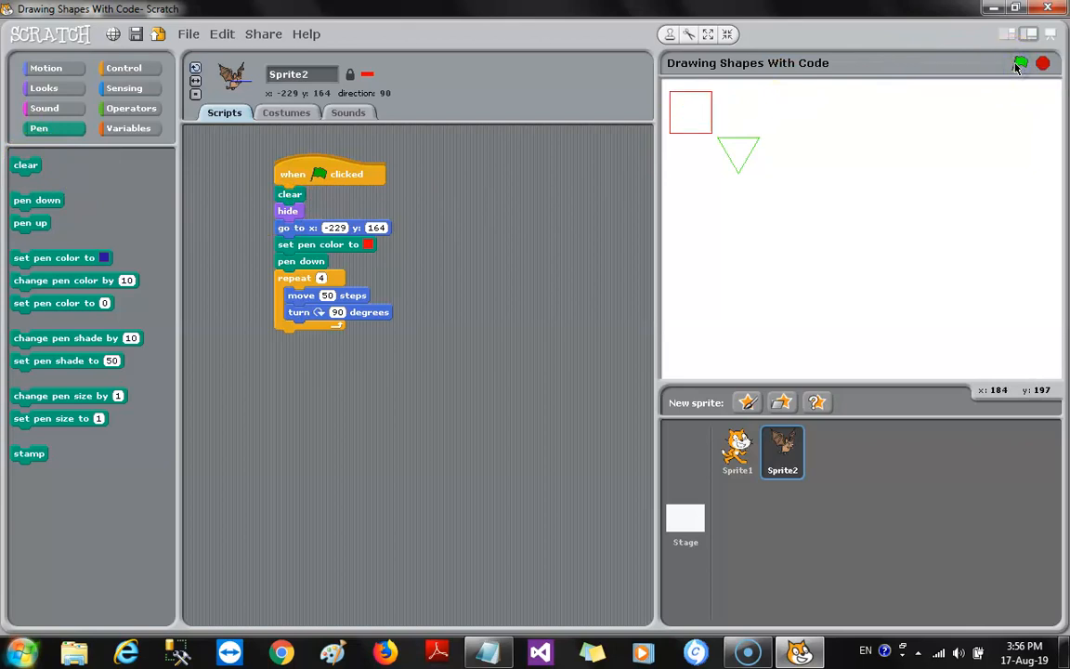